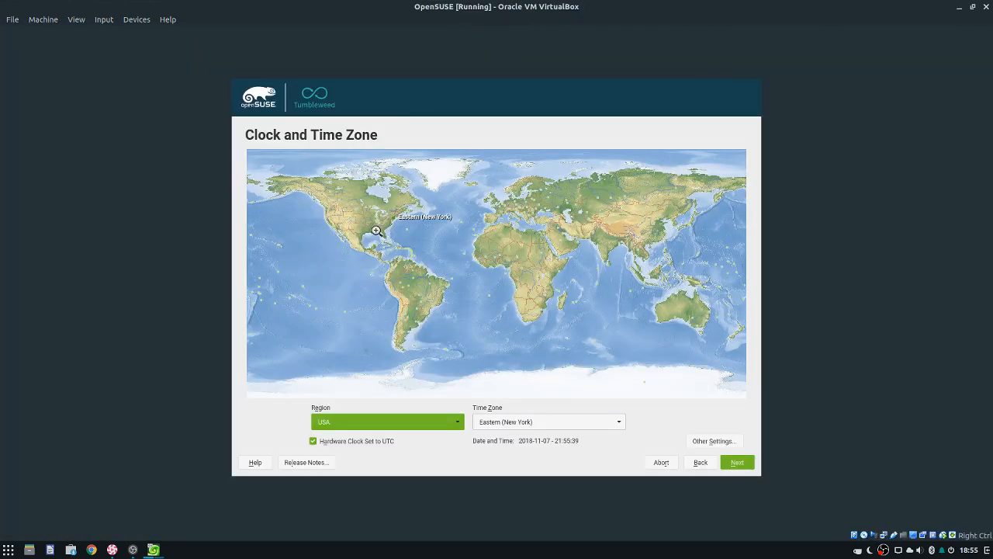
mouse_move(329, 218)
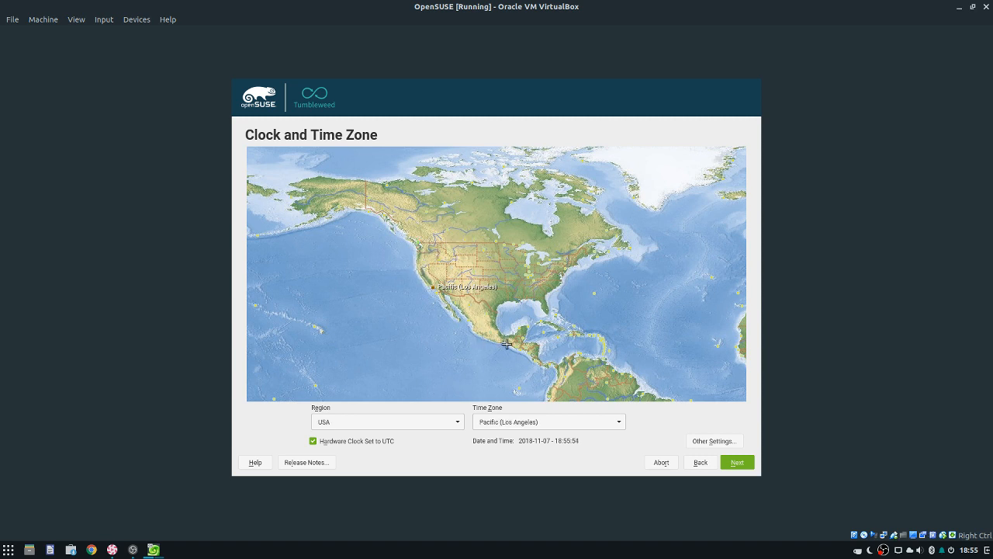
mouse_move(452, 83)
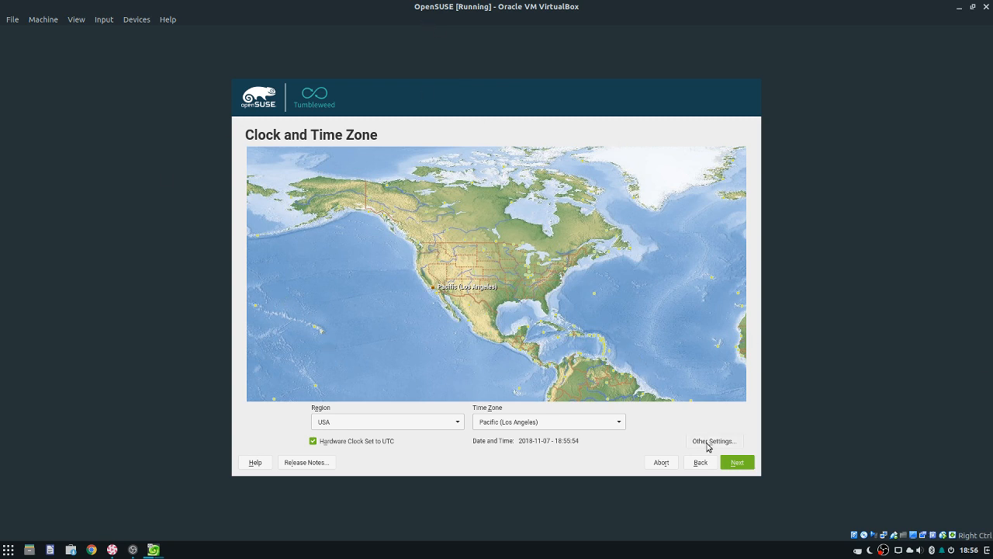
left_click(736, 461)
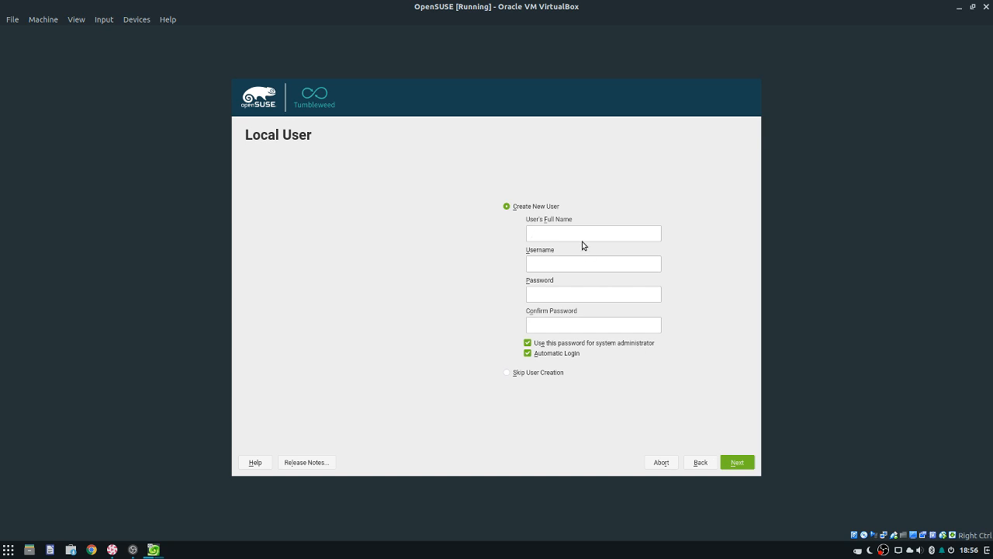
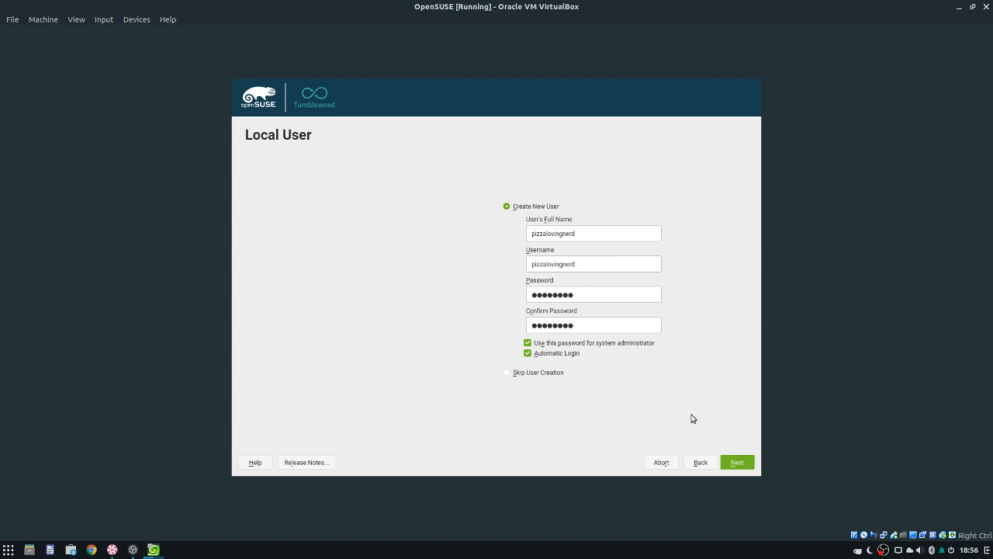
left_click(736, 461)
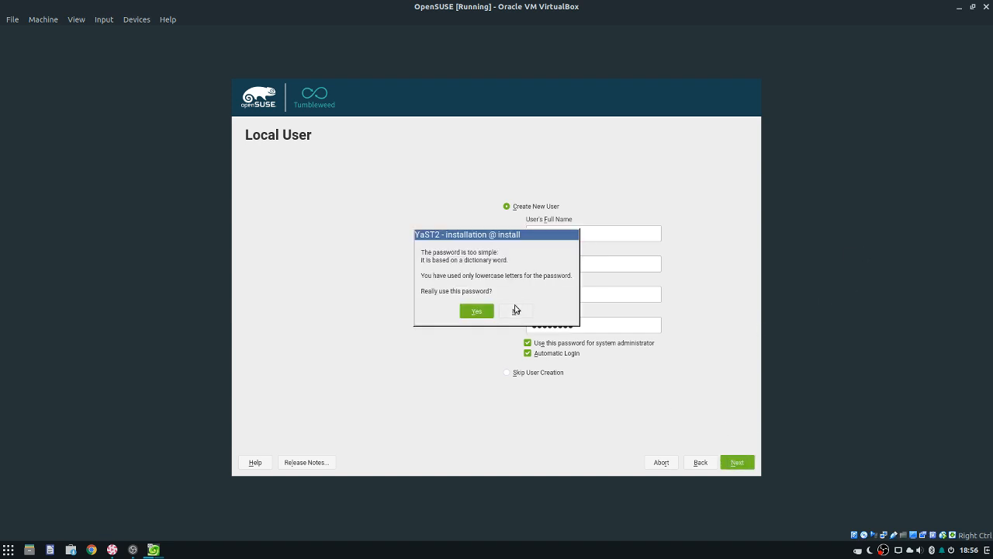
left_click(477, 310)
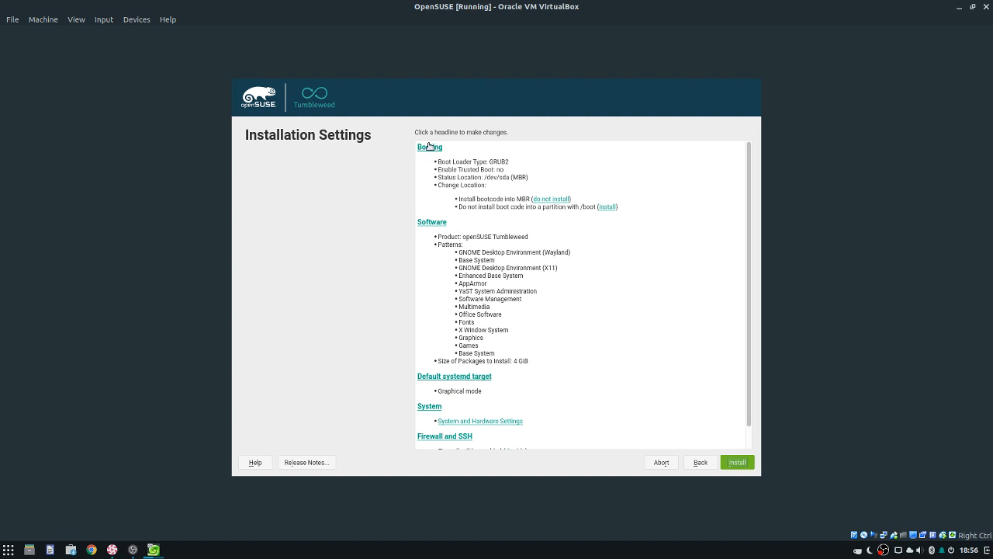
left_click(429, 147)
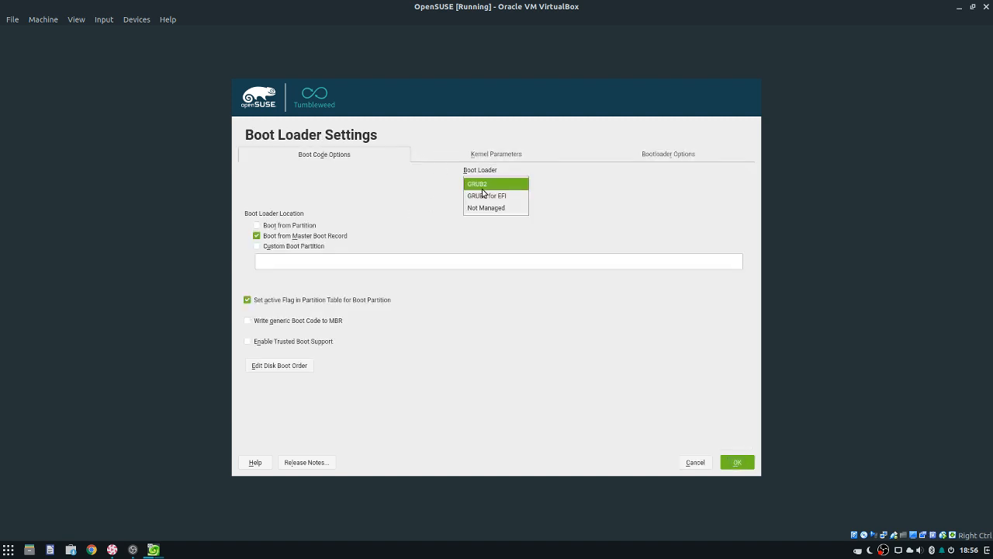
left_click(495, 184)
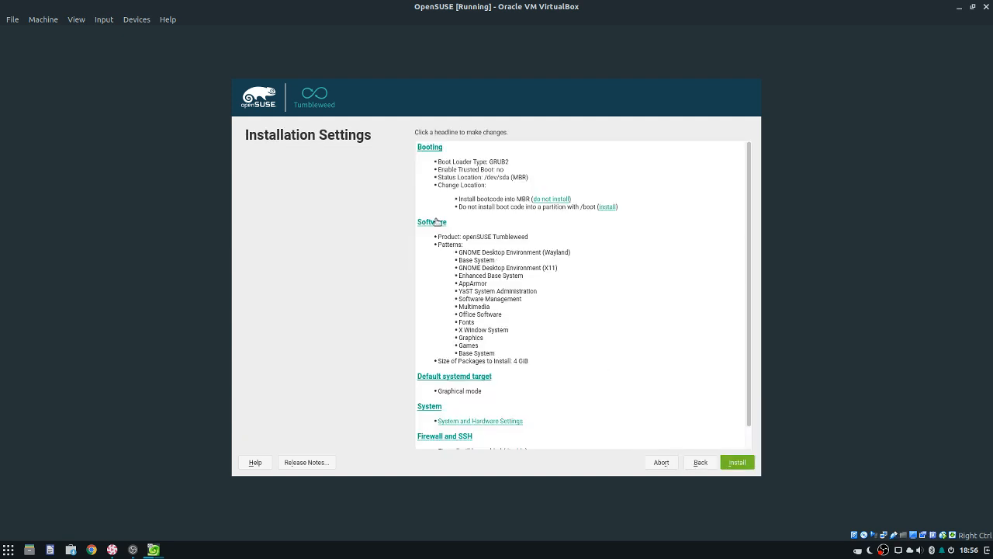
left_click(431, 221)
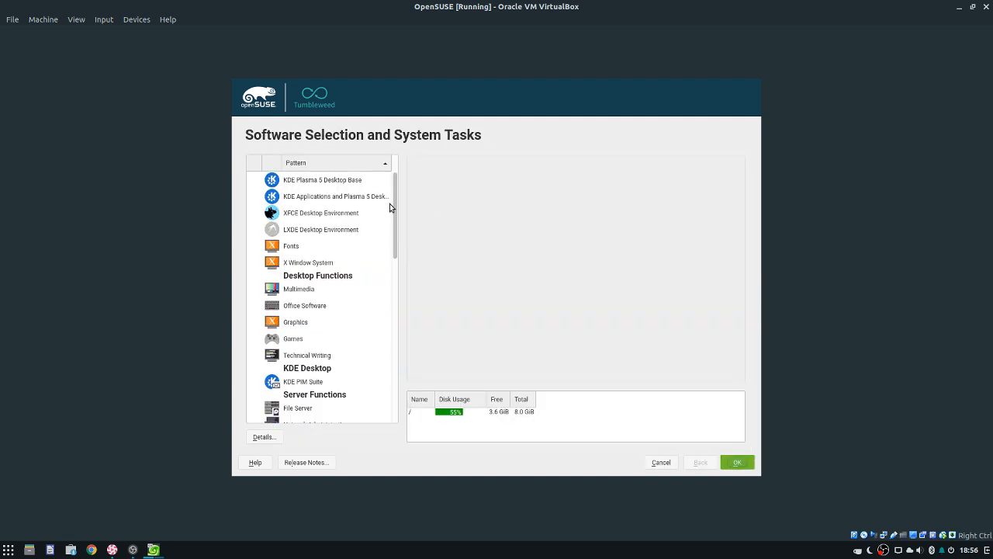
scroll("down", 3)
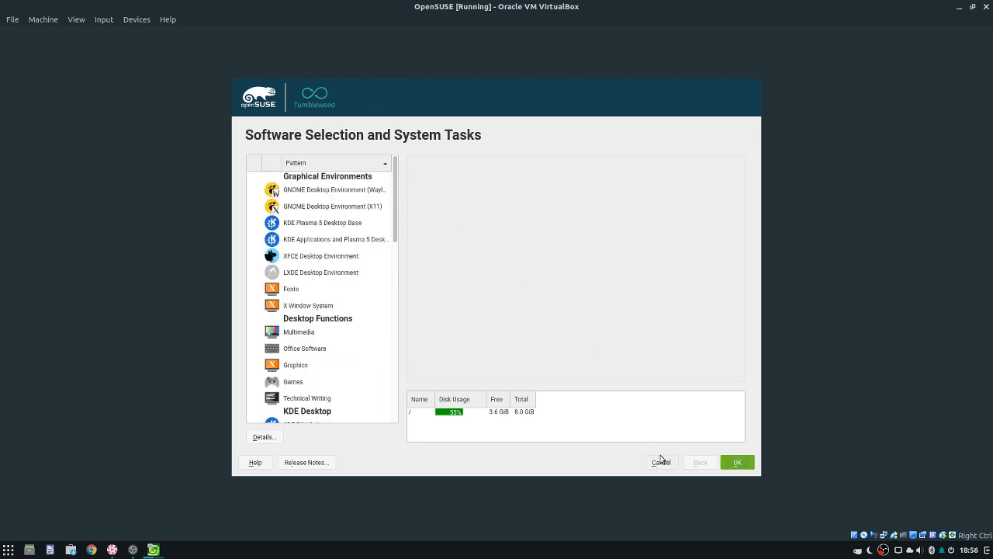
left_click(736, 462)
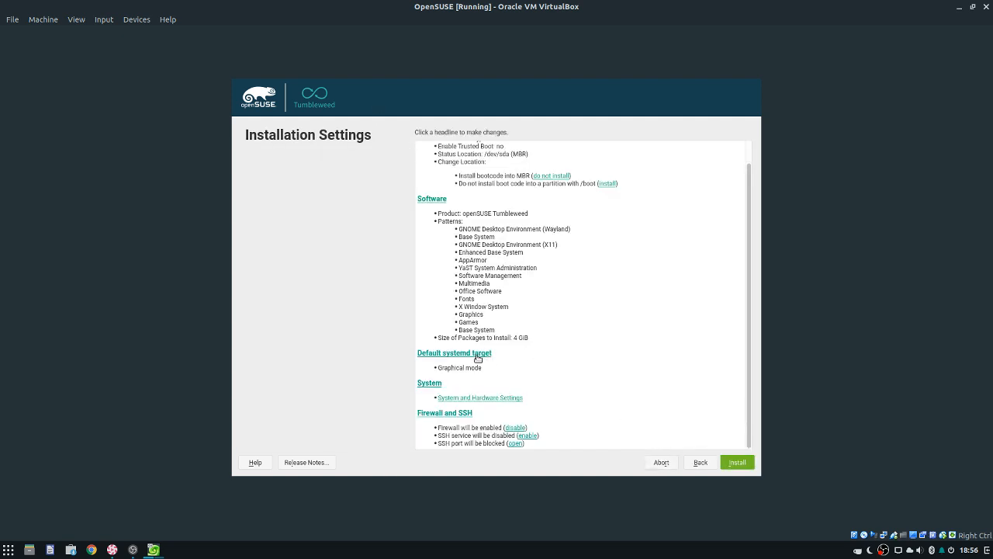
left_click(454, 353)
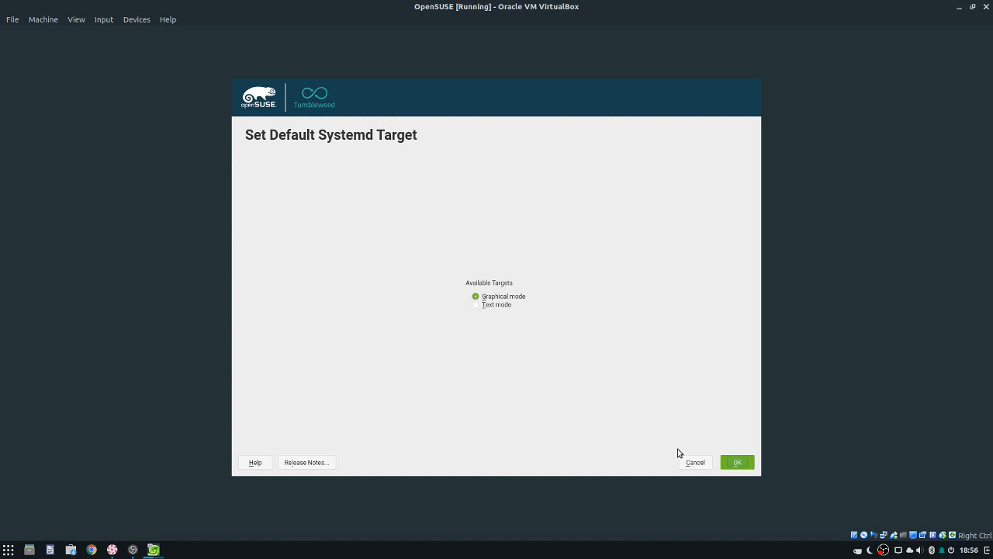
left_click(736, 462)
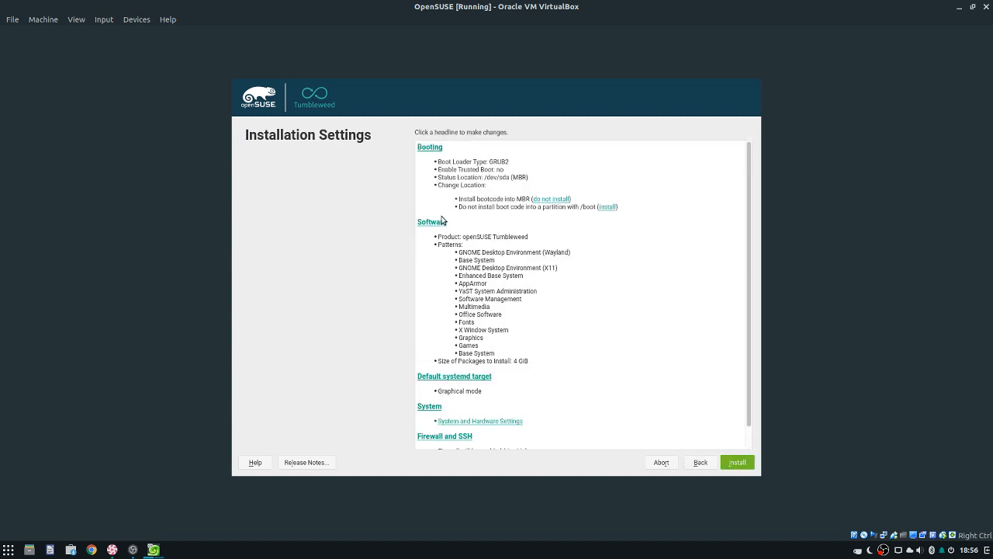
Reopen software selection and browse KDE Plasma 5 Base, XFCE and LXDE descriptions, widening the list.
left_click(430, 223)
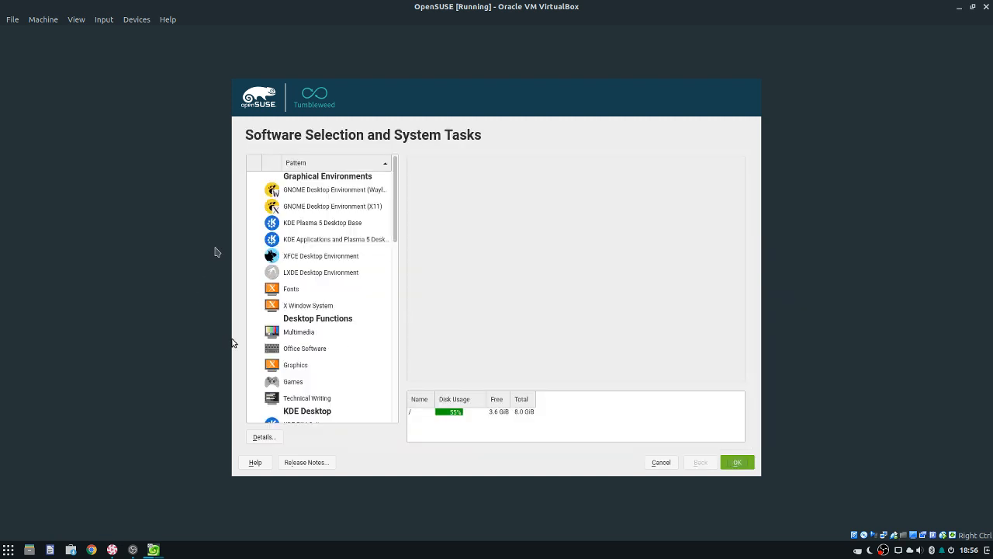
mouse_move(302, 262)
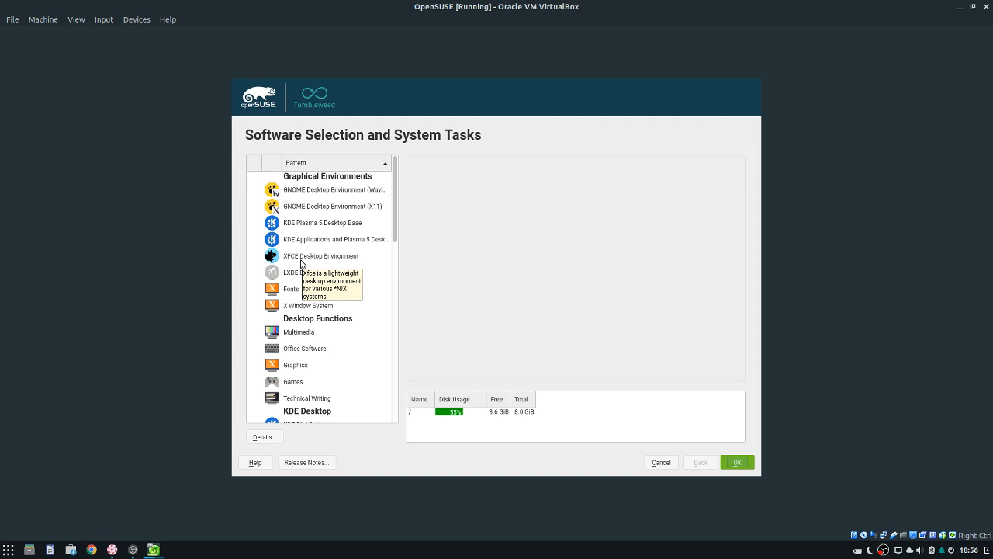
scroll("down", 3)
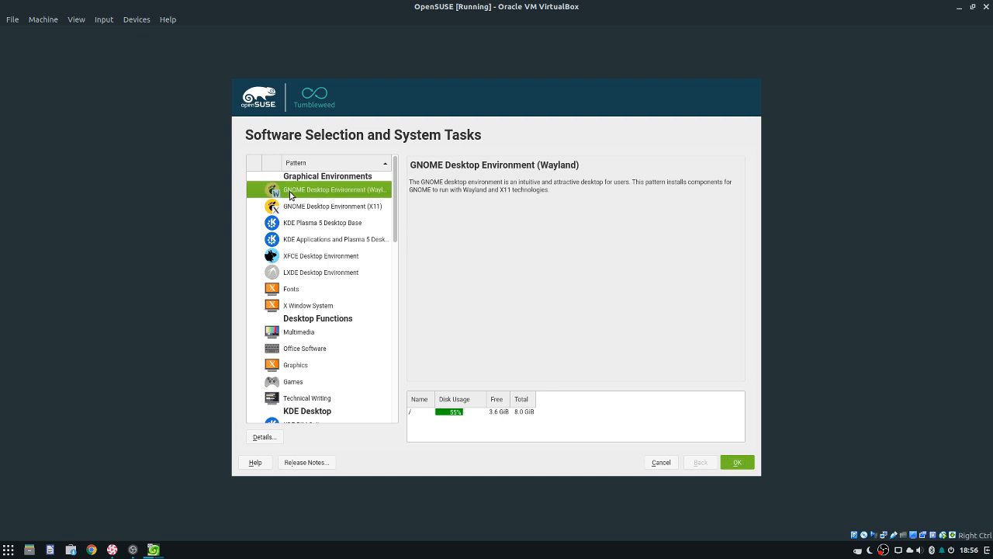
mouse_move(336, 185)
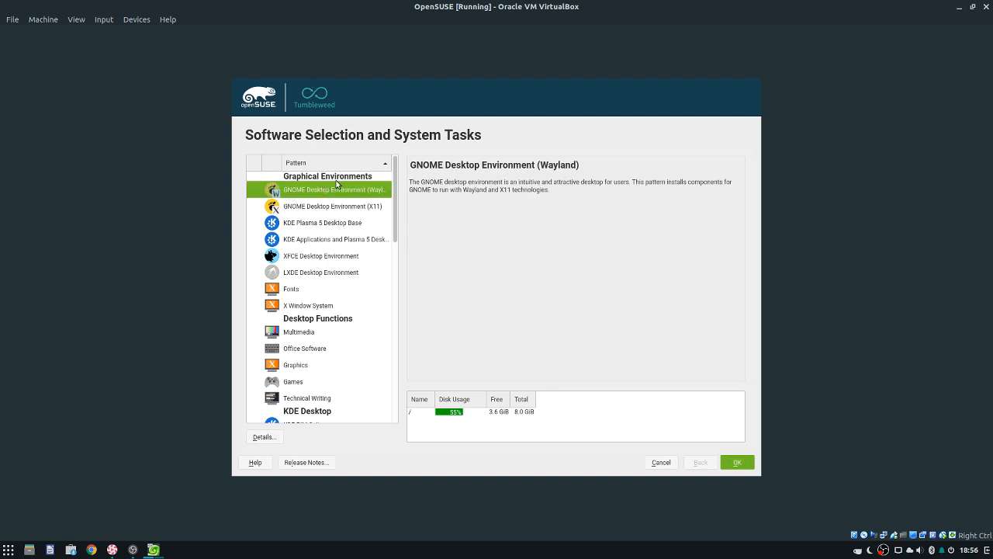
left_click(322, 223)
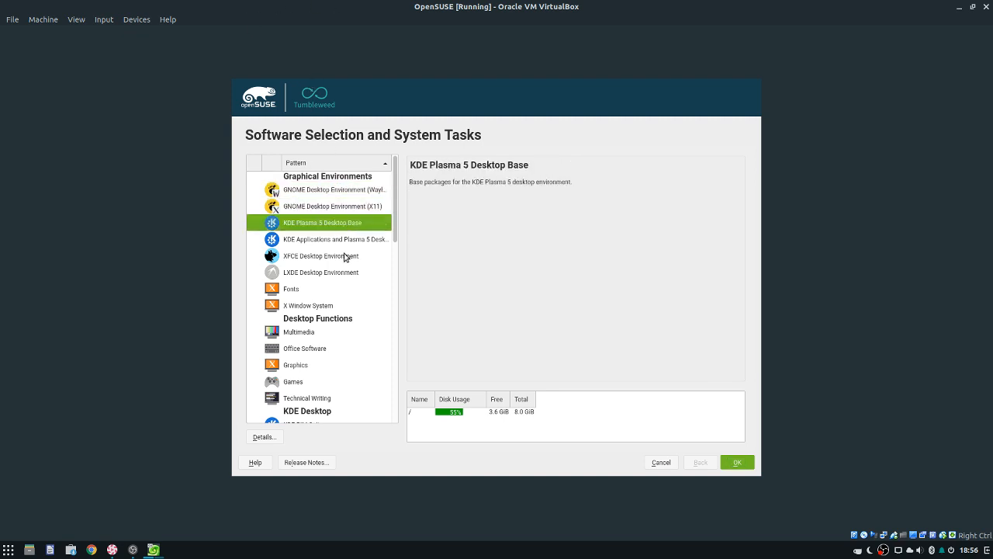
left_click(322, 256)
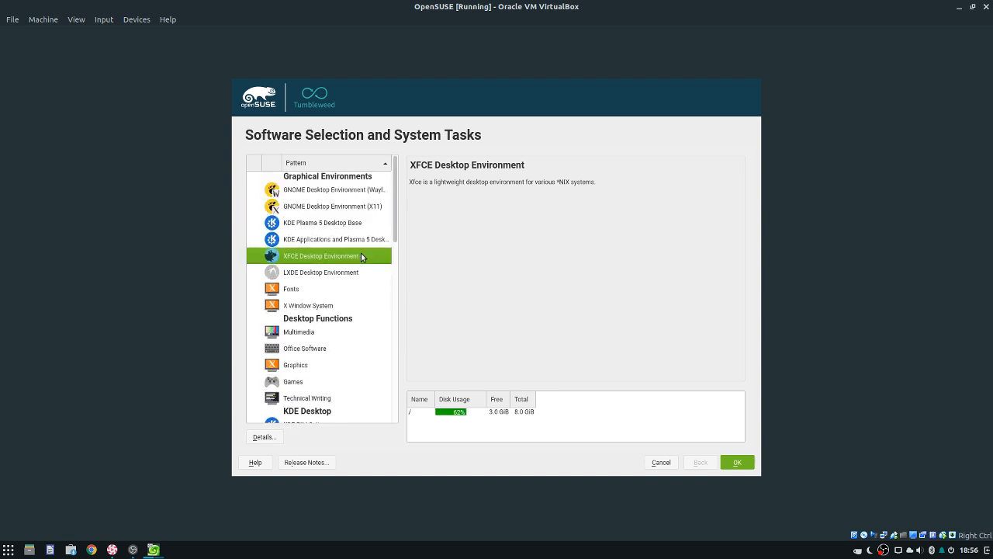
left_click_drag(398, 245, 463, 245)
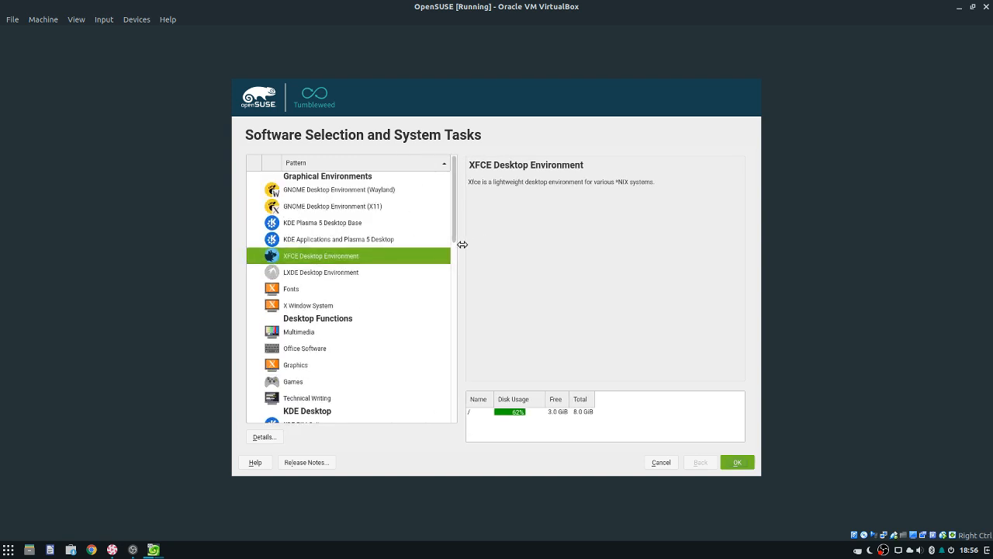
left_click(321, 272)
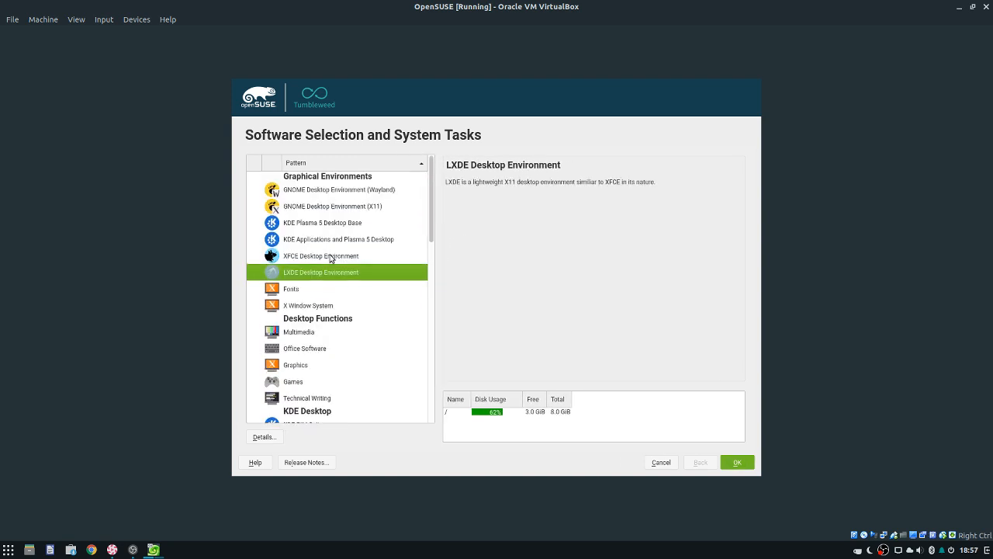
left_click(321, 256)
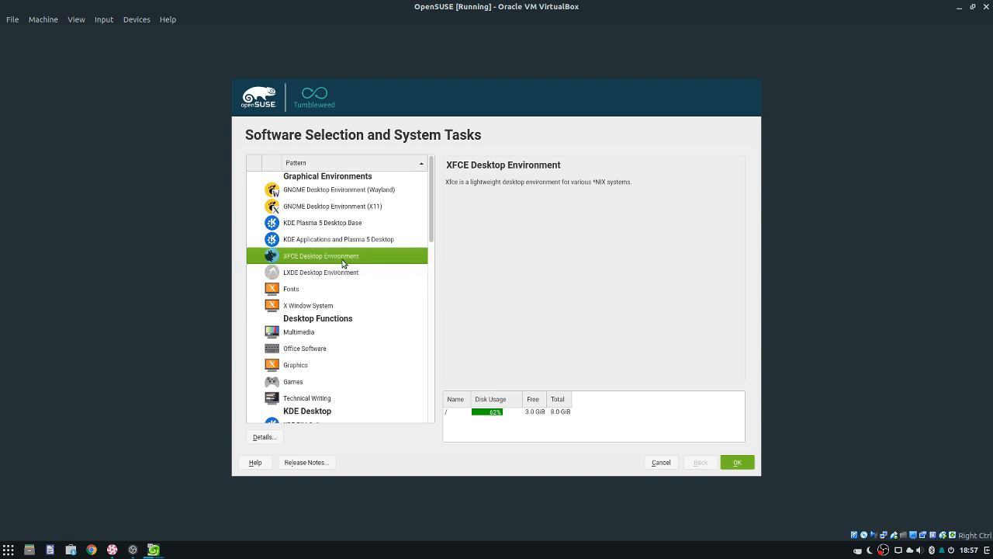
mouse_move(340, 261)
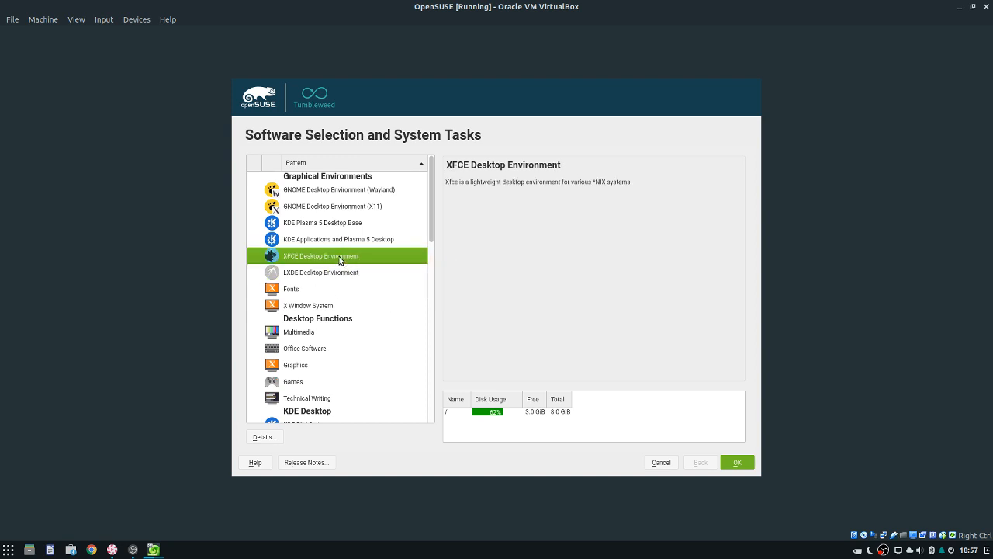
View KDE Applications, then GNOME X11 and GNOME Wayland pattern descriptions.
right_click(321, 272)
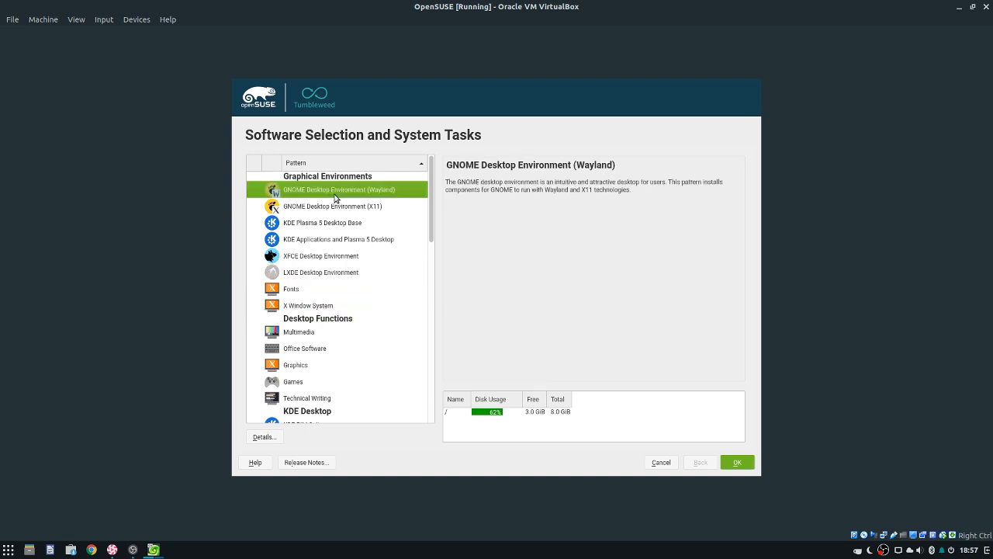
scroll("down", 3)
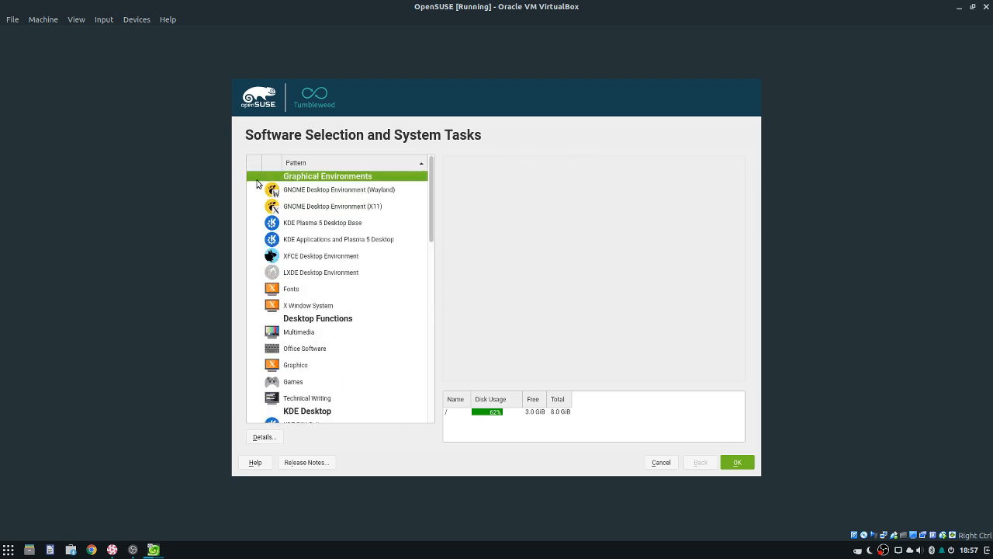
left_click(291, 288)
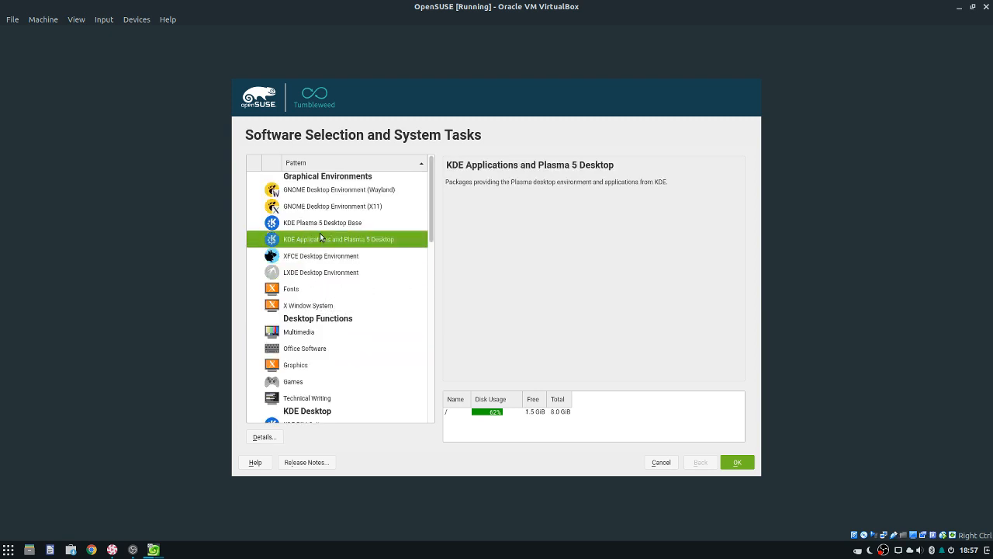
left_click(333, 206)
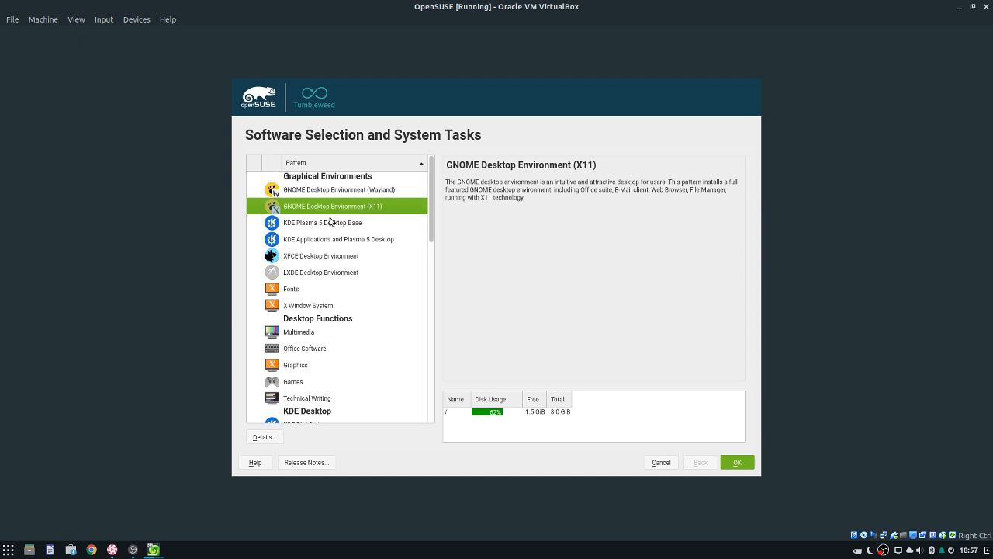
left_click(339, 189)
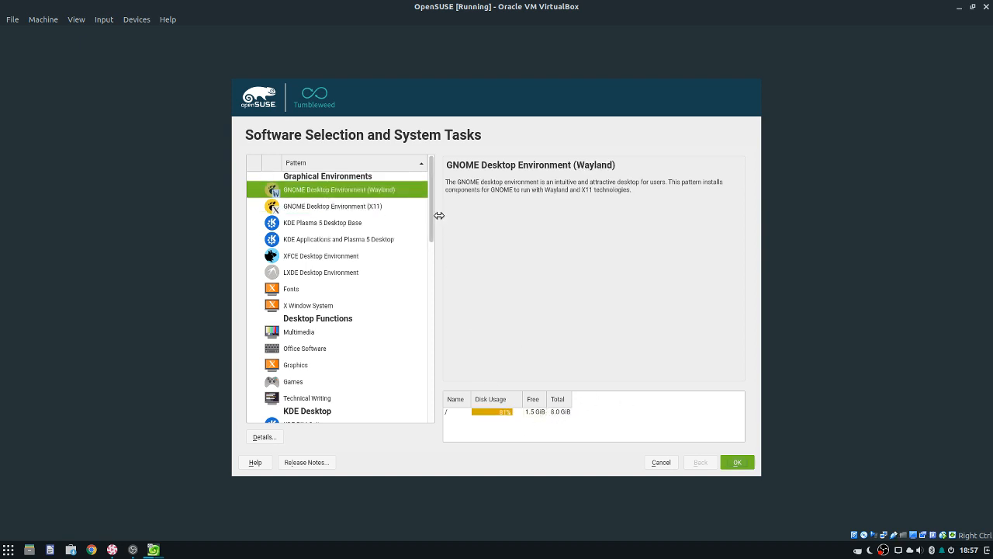
Accept the patterns, back out of Confirm Installation, and move the DVD window top-left.
left_click(735, 461)
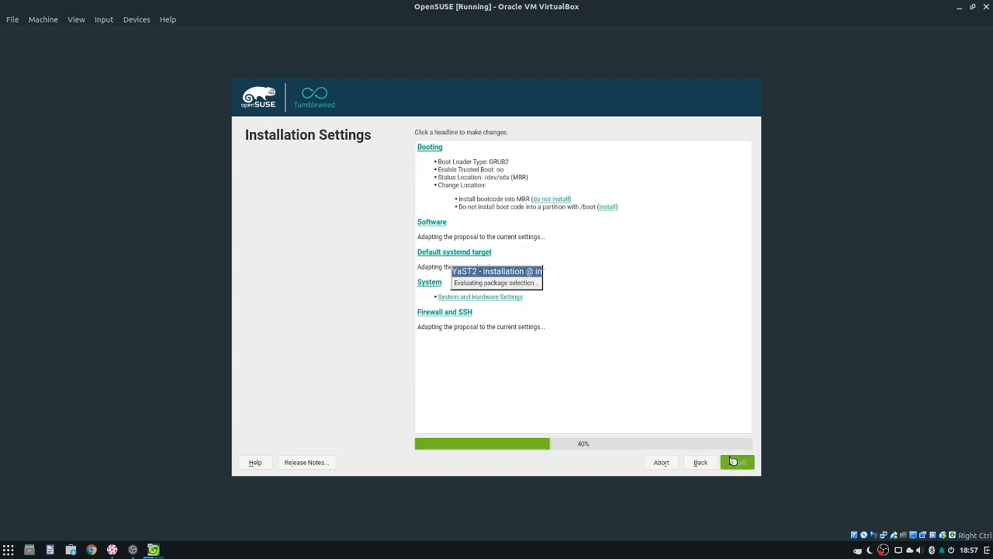
left_click(737, 462)
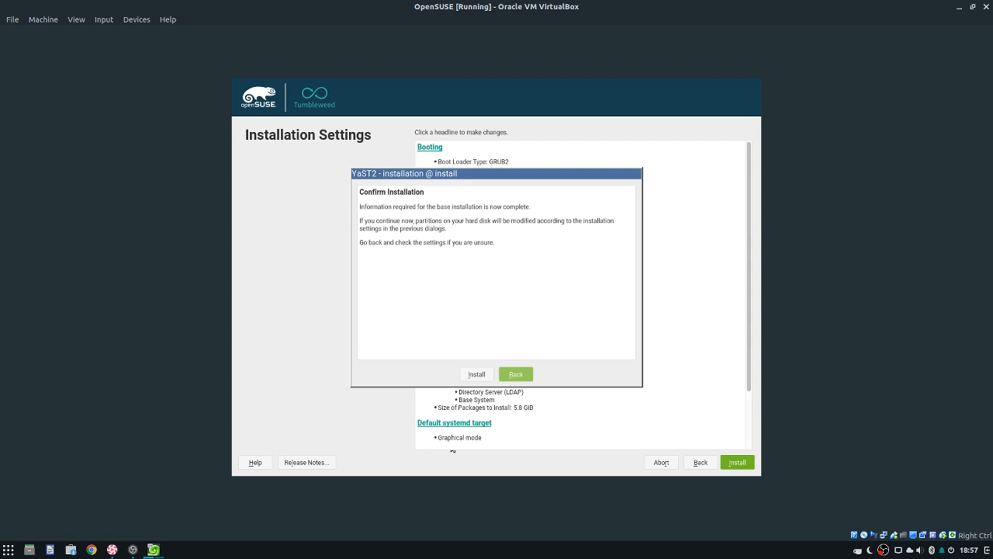
left_click(516, 373)
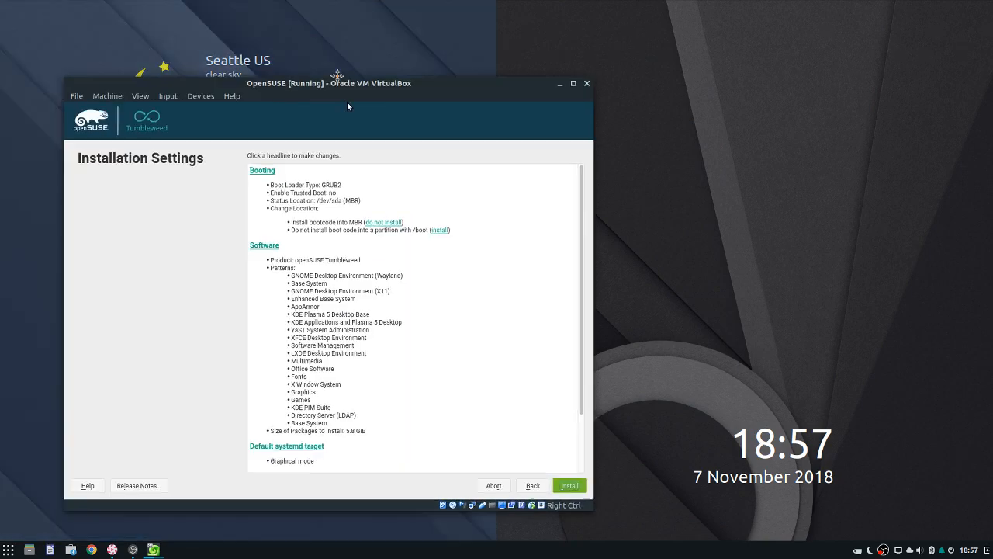
left_click_drag(337, 83, 267, 10)
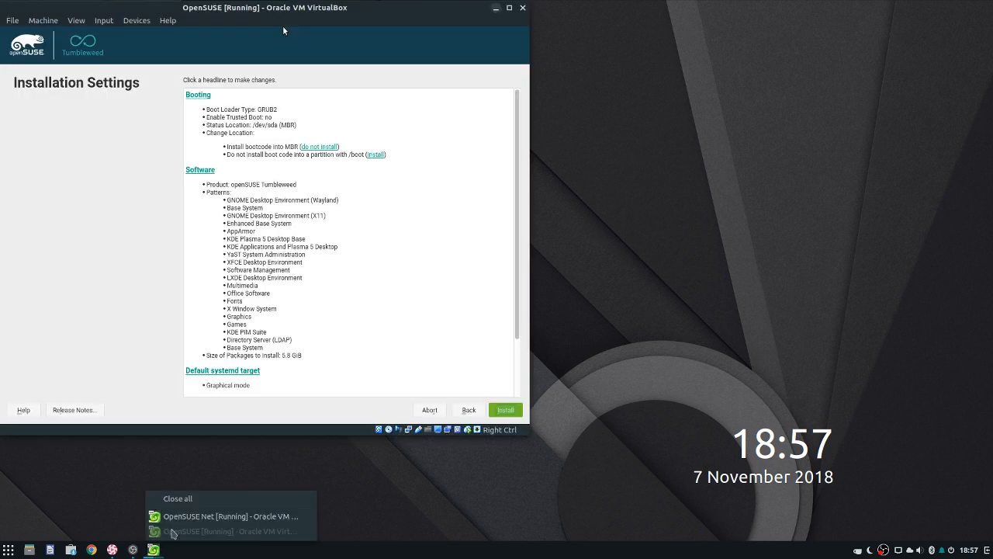
In the OpenSUSE Net VM, accept the license and continue past system role.
left_click(229, 516)
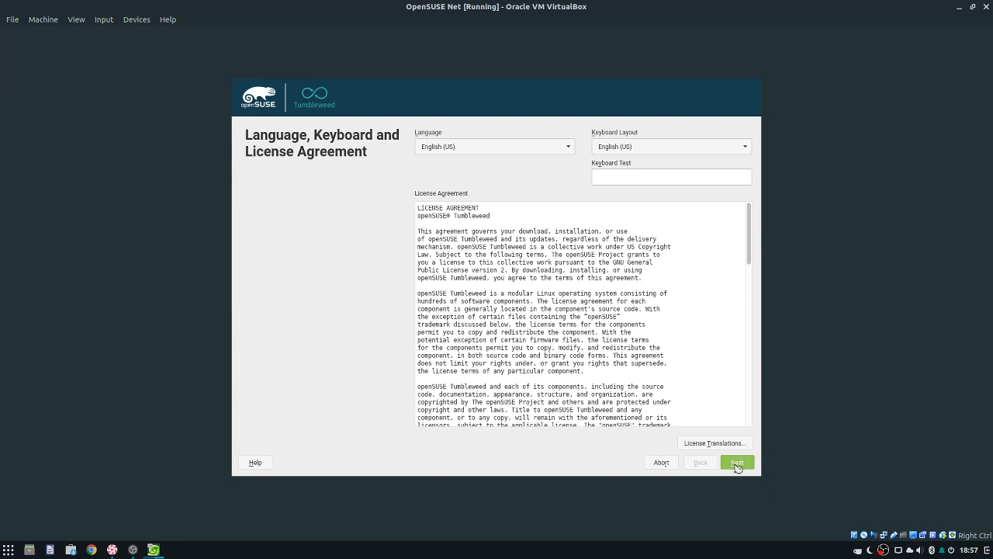
left_click(737, 461)
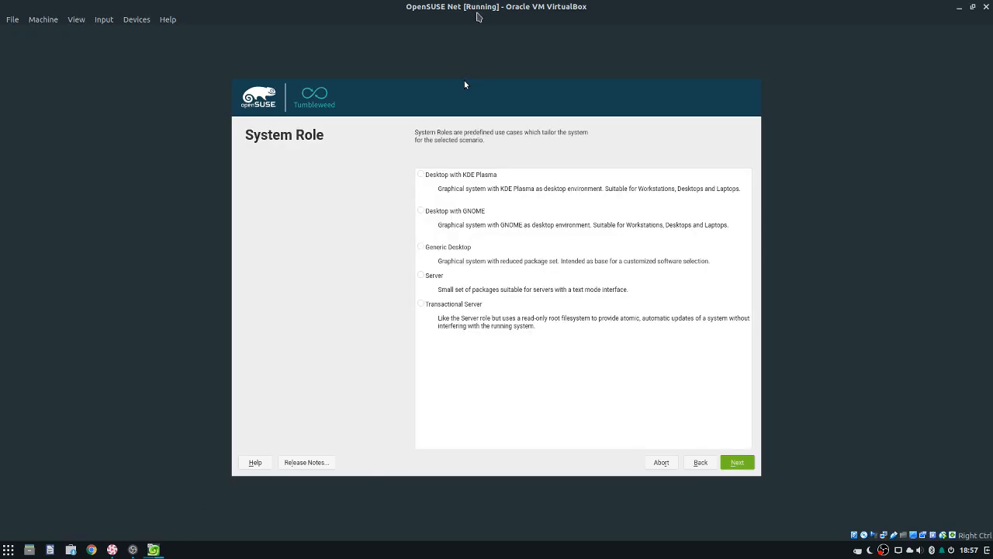
left_click(421, 173)
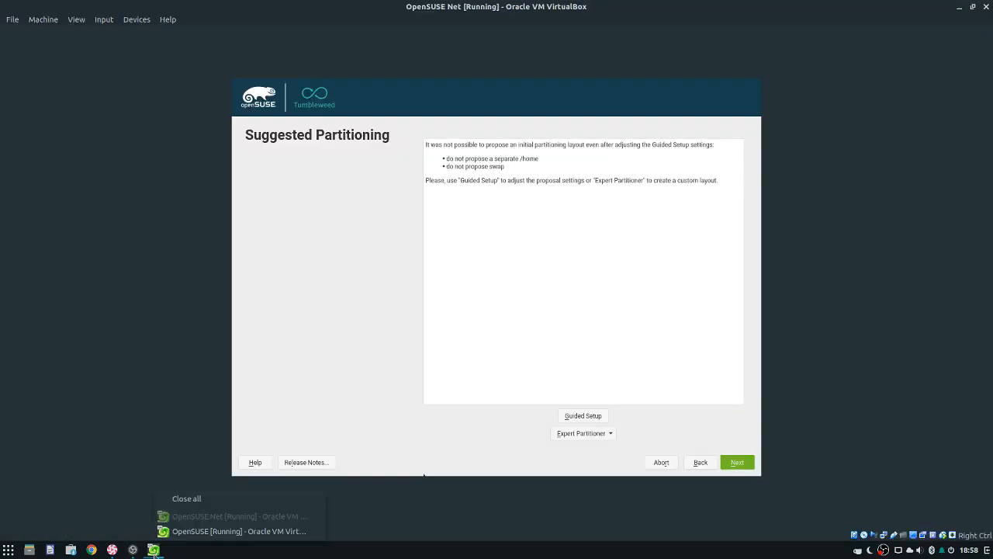
Open the DVD VM's software selection, then bring the NetInstall window forward.
left_click(239, 531)
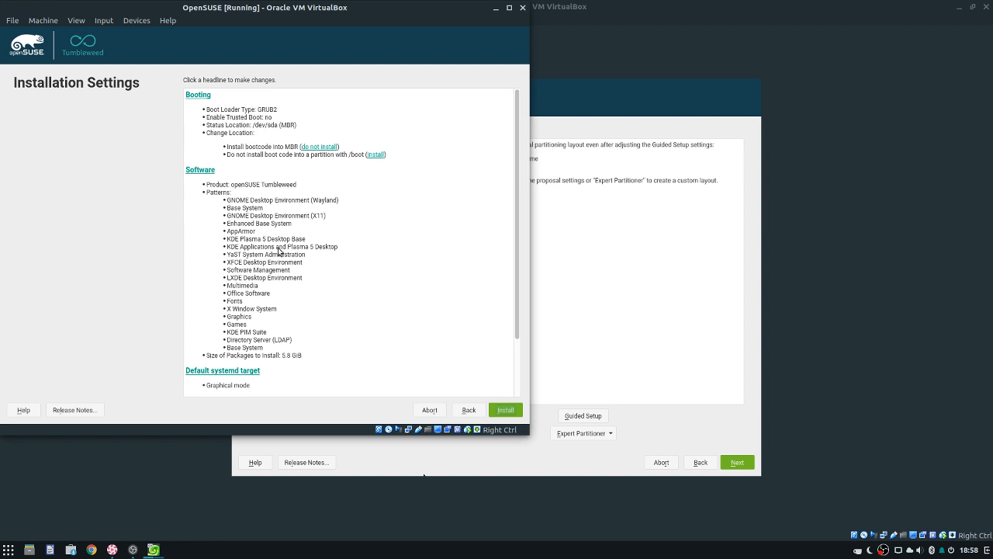
left_click(200, 170)
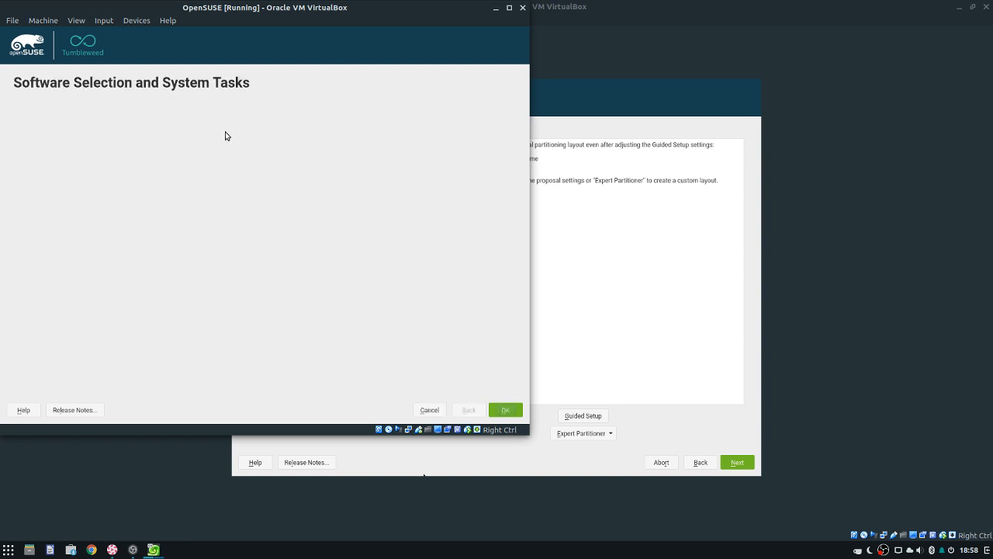
left_click(505, 410)
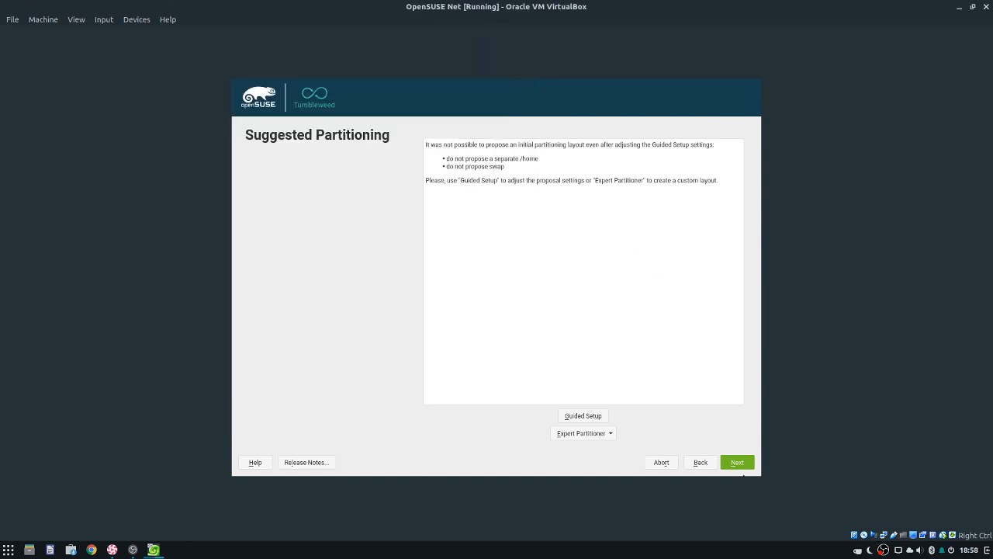
Add a maximum-size Operating System partition in Expert Partitioner, accept it, and continue.
left_click(581, 432)
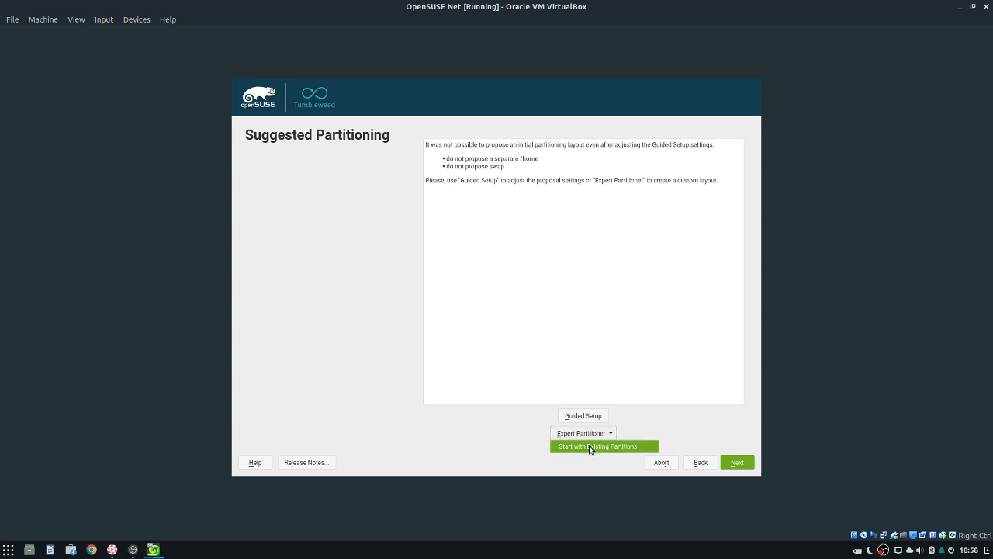
left_click(598, 446)
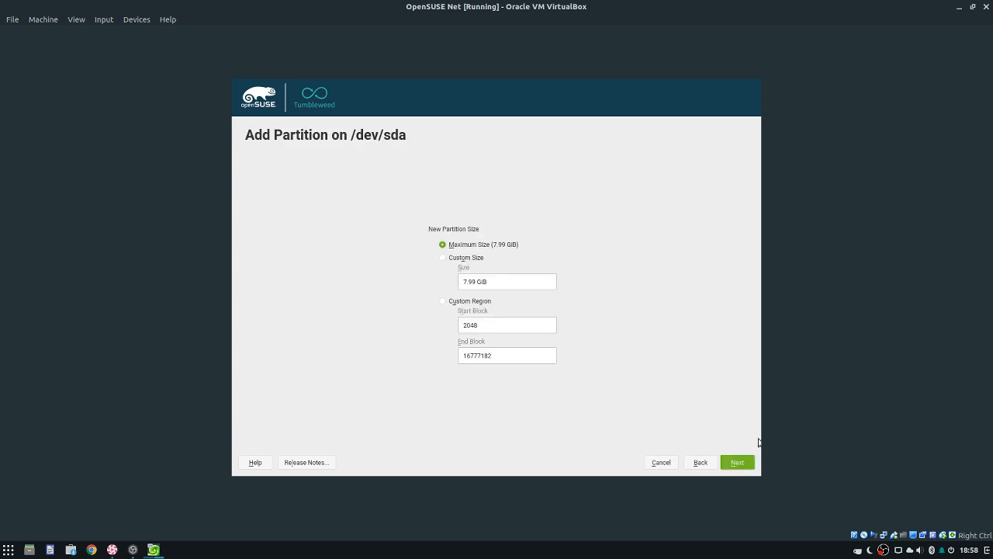
left_click(737, 462)
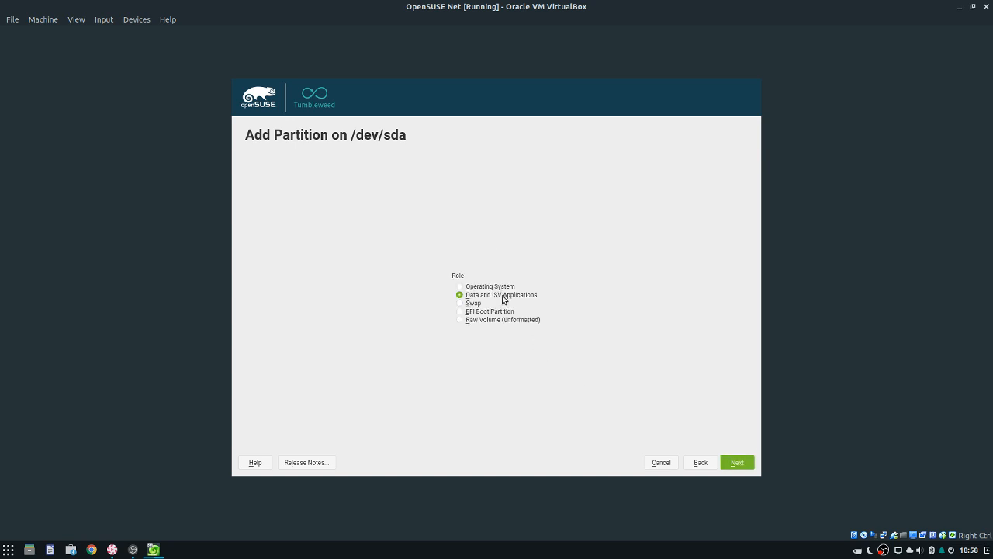
left_click(459, 286)
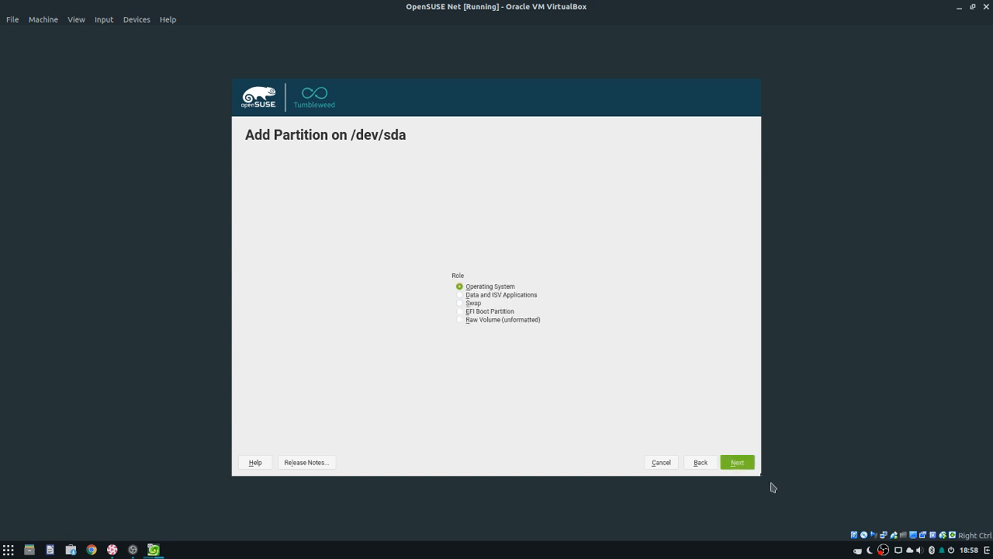
left_click(735, 462)
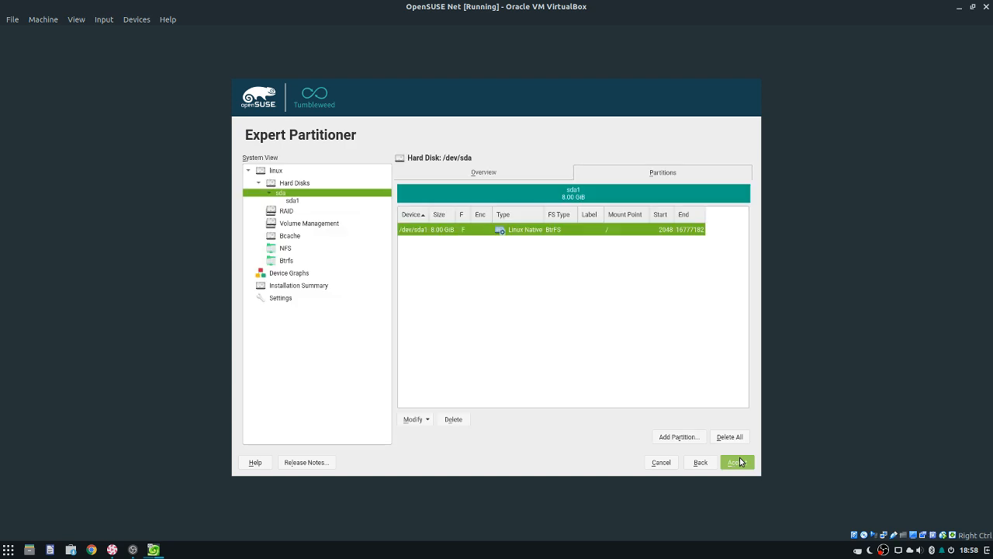
left_click(736, 462)
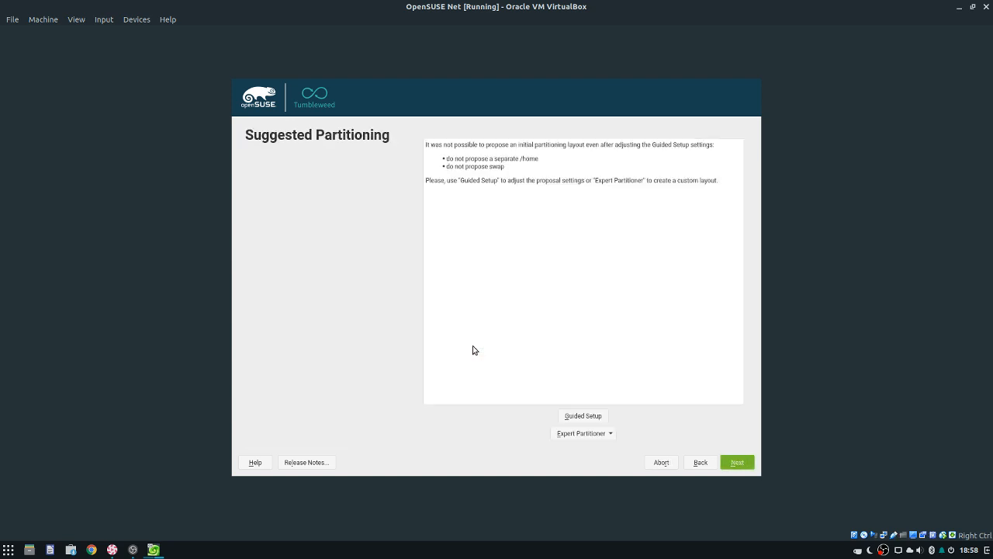
left_click(737, 462)
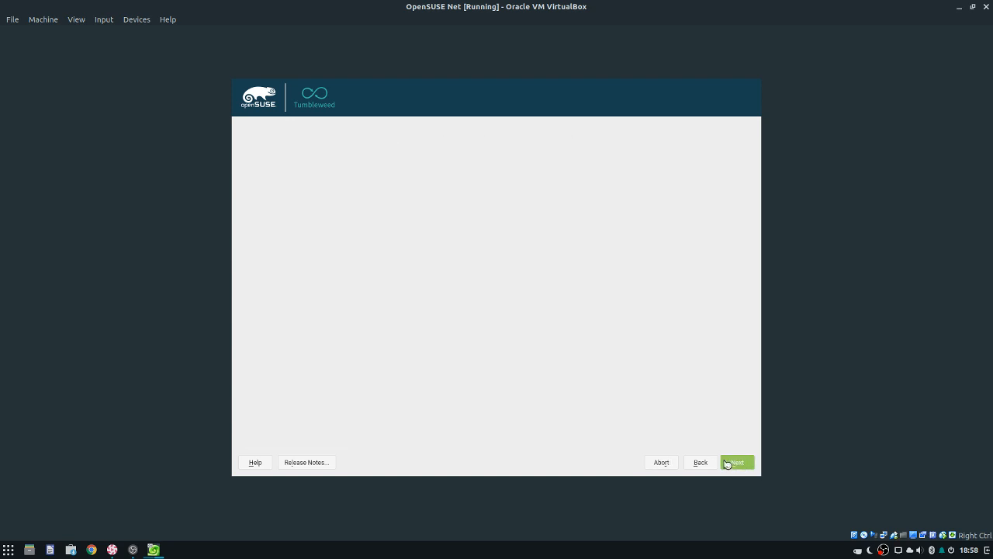
Continue from partitioning to the Clock and Time Zone page.
left_click(736, 462)
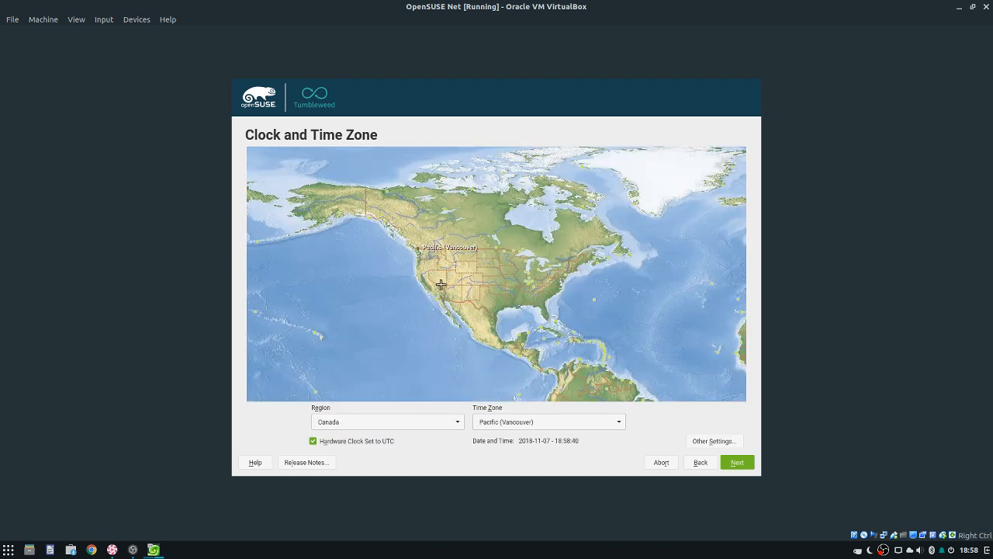
mouse_move(464, 322)
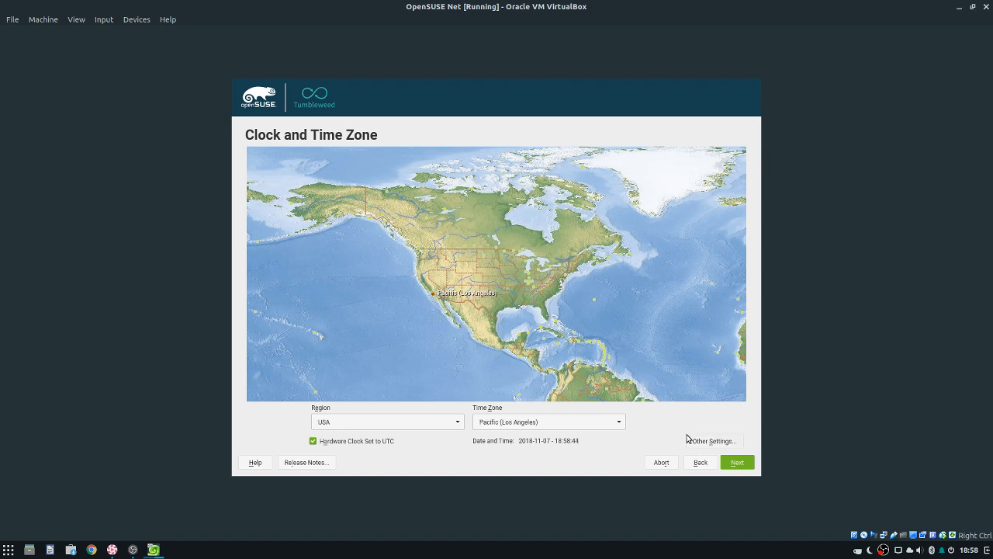
left_click(735, 462)
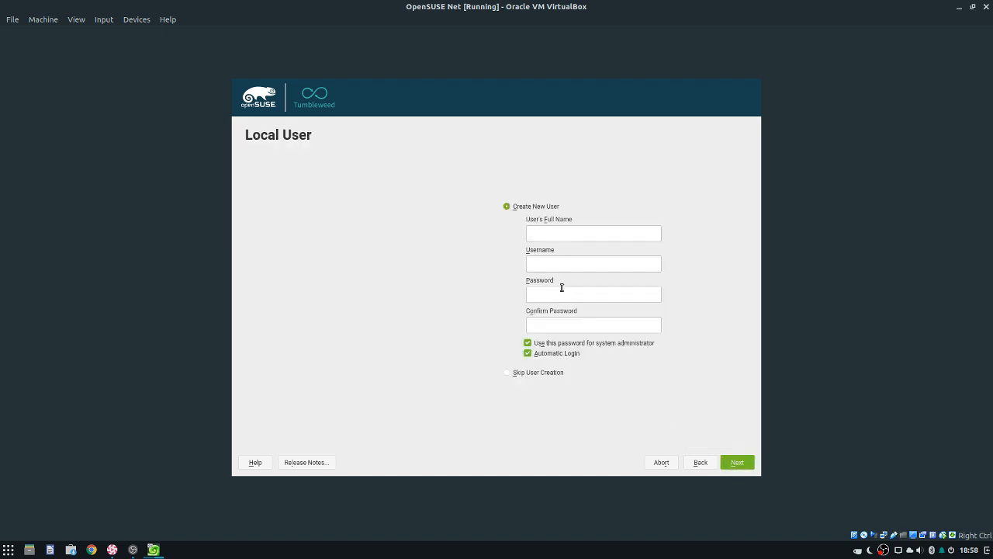
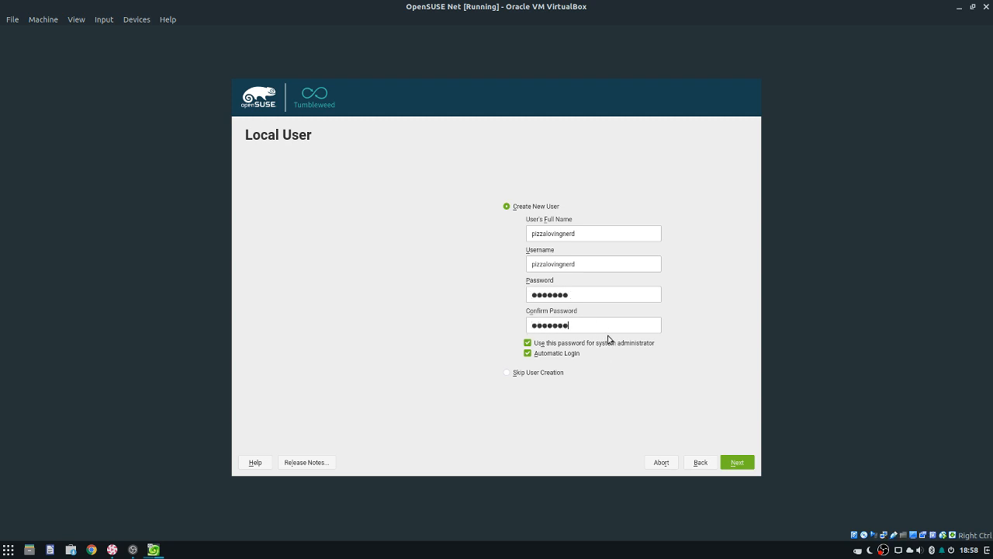
left_click(736, 462)
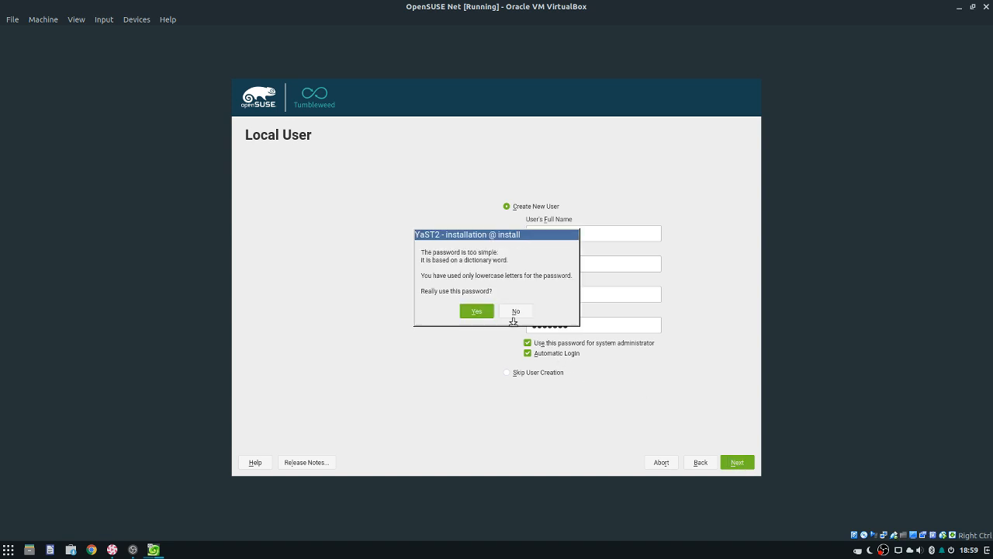
left_click(475, 310)
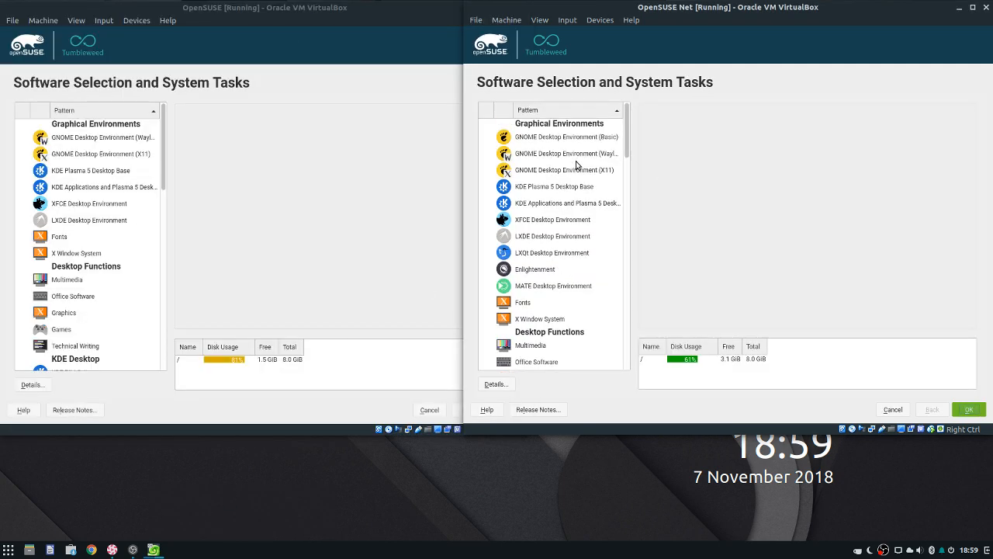
mouse_move(403, 163)
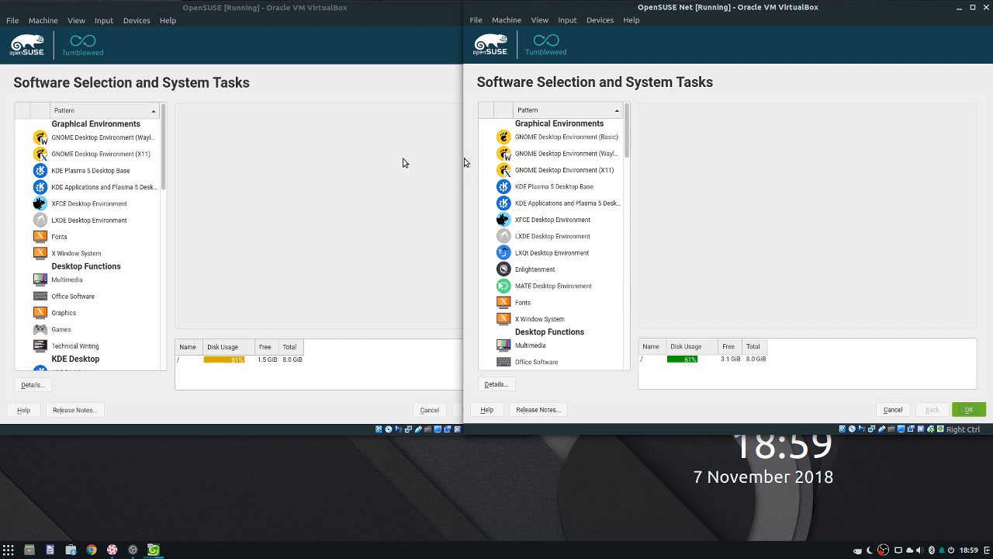
Show GNOME X11 in the DVD VM, then LXQt and MATE descriptions in NetInstall.
left_click(101, 138)
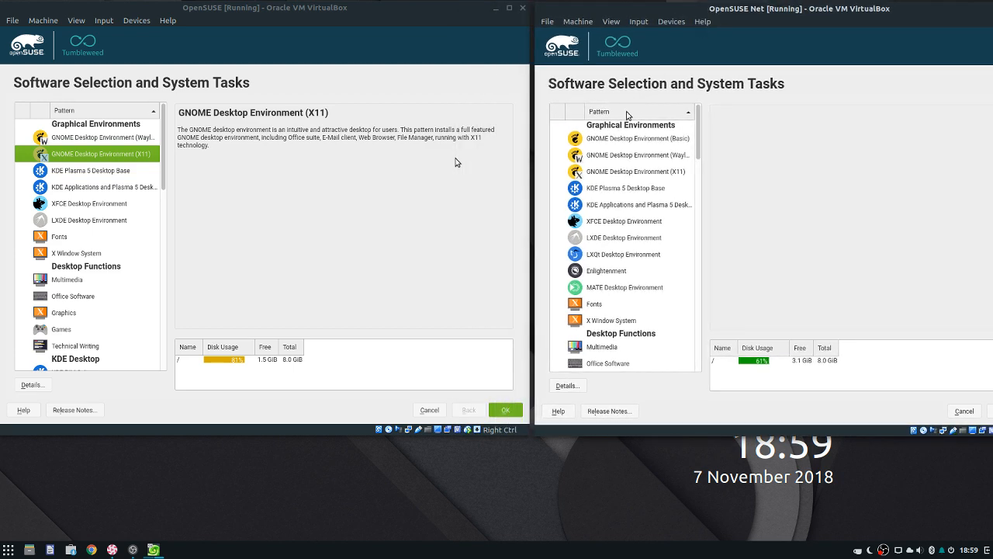
left_click(637, 138)
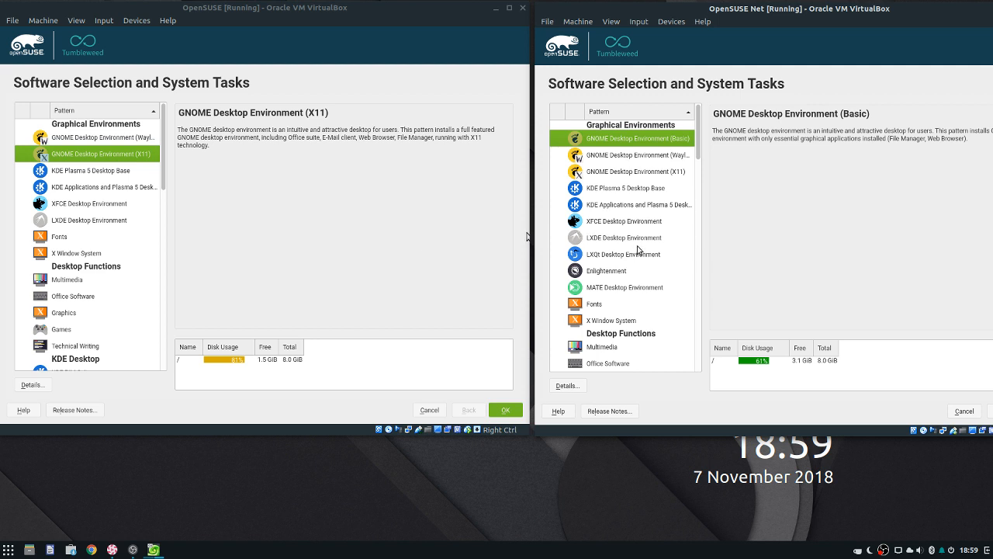
left_click(623, 254)
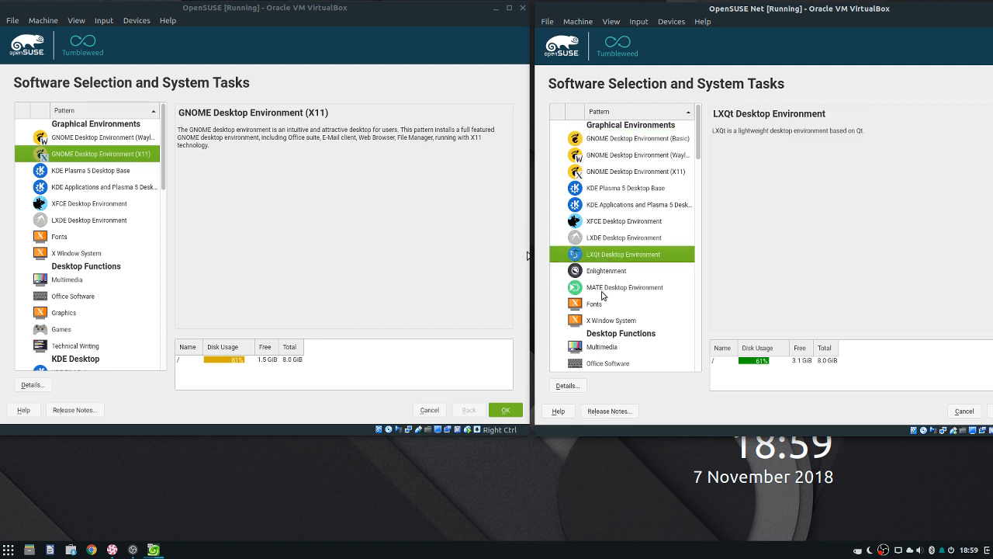
left_click(624, 287)
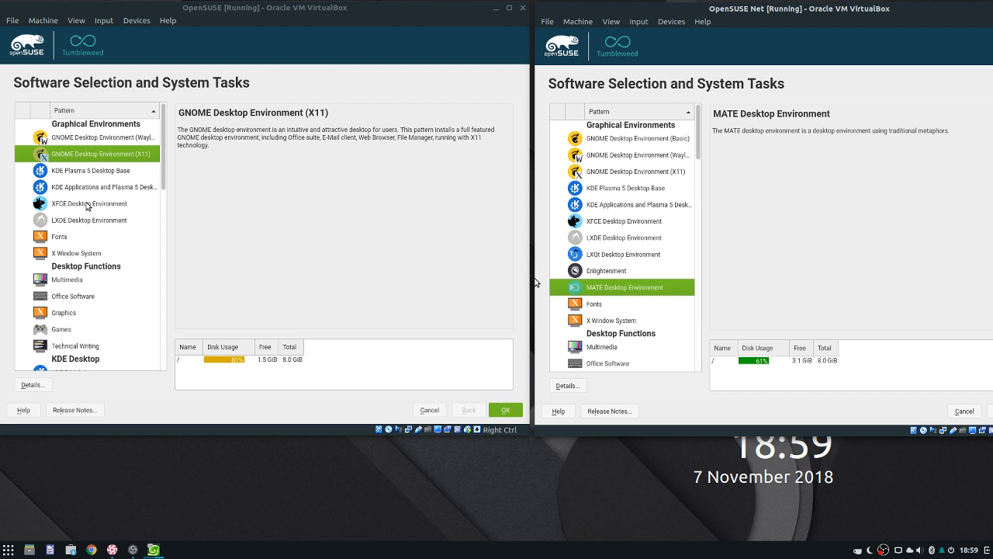
scroll("down", 3)
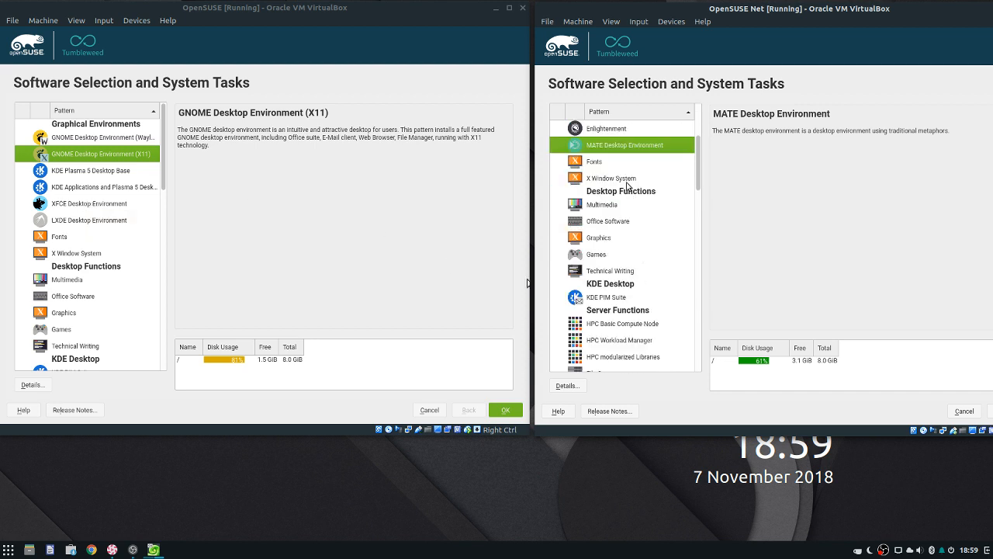
scroll("down", 3)
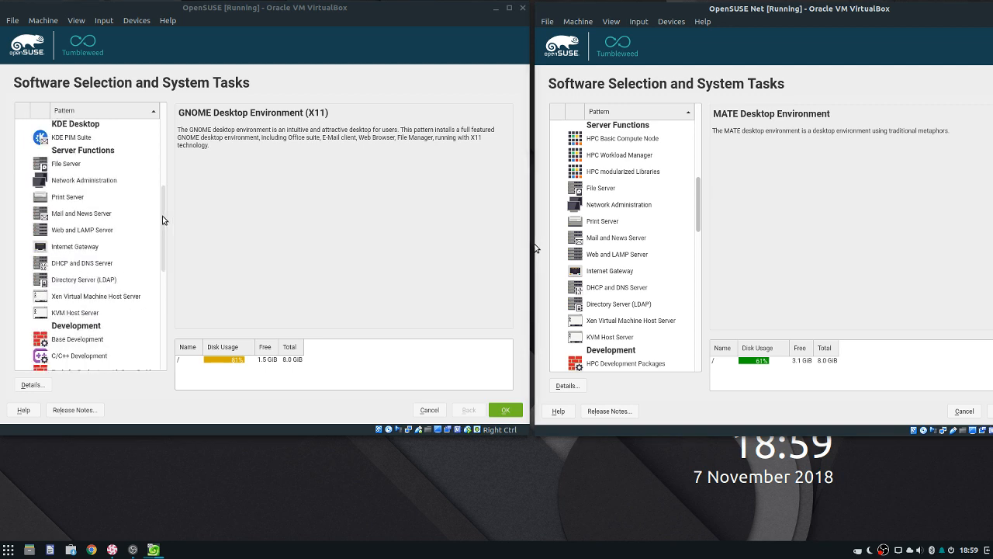
scroll("down", 3)
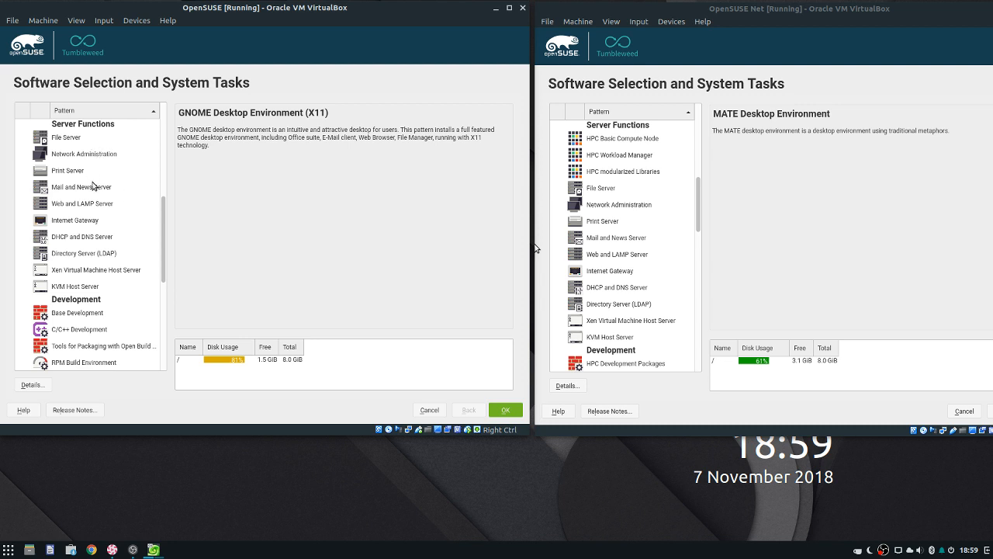
mouse_move(118, 294)
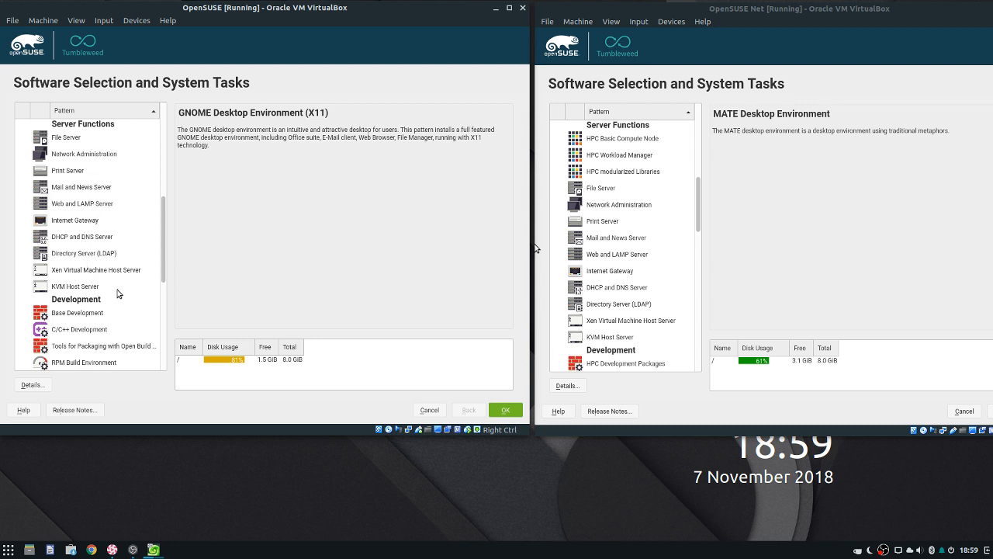
mouse_move(610, 340)
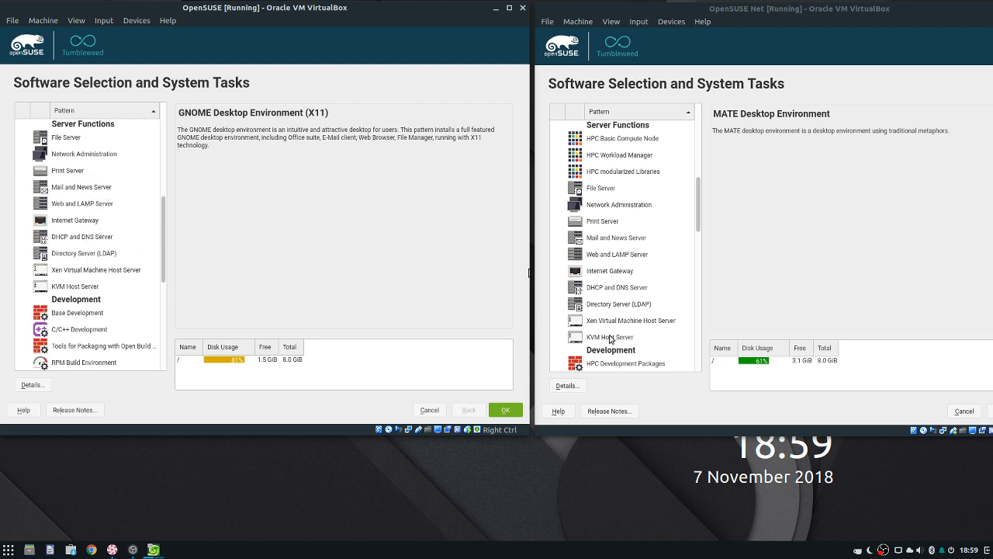
mouse_move(591, 194)
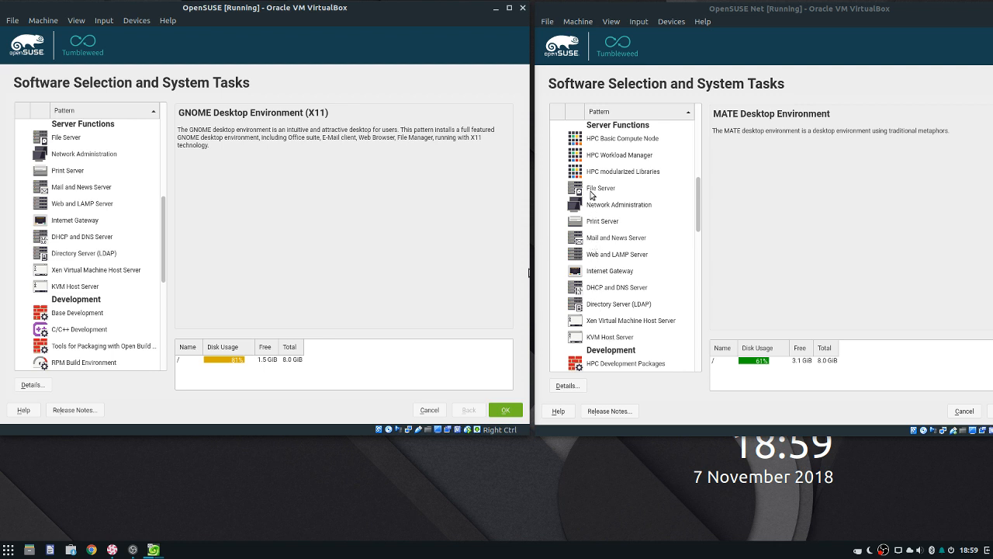
scroll("down", 3)
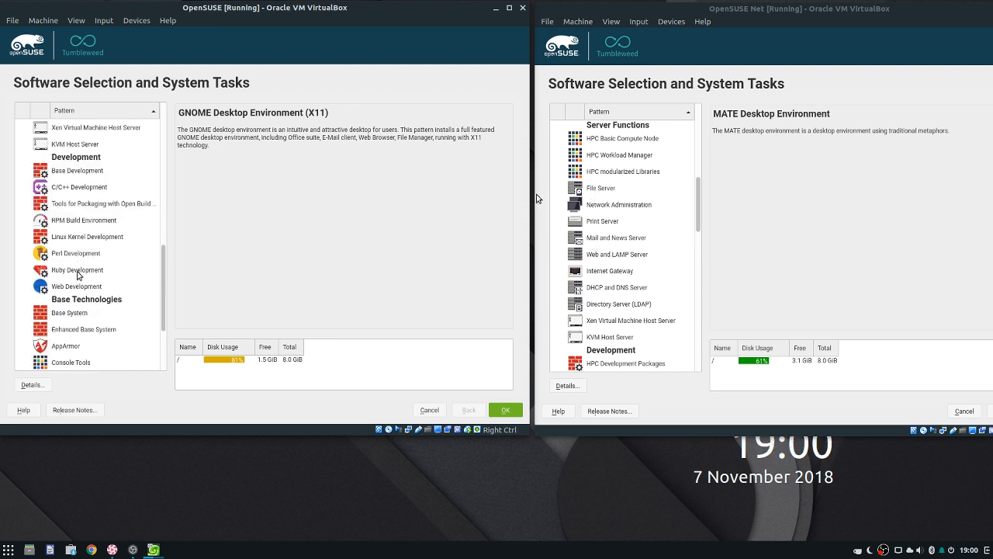
scroll("down", 3)
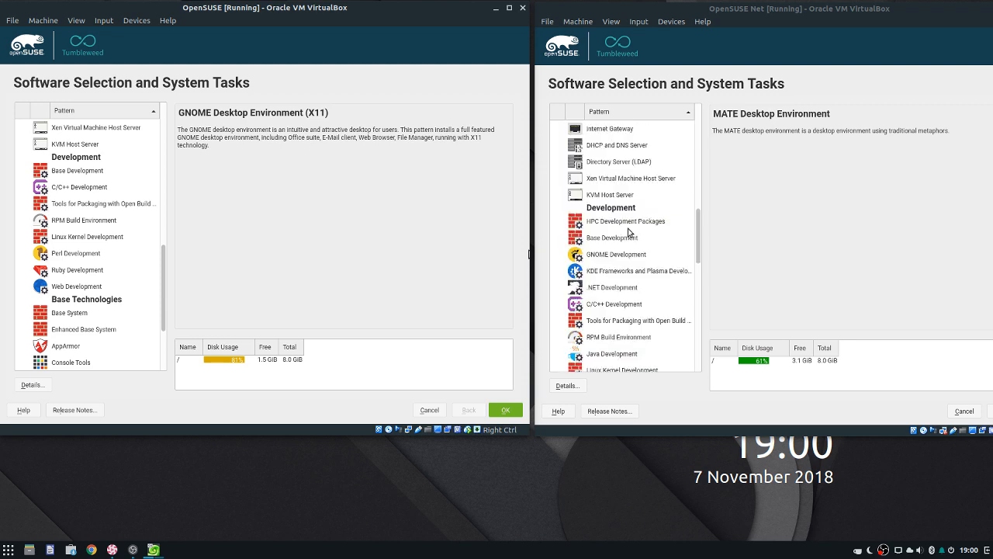
scroll("down", 3)
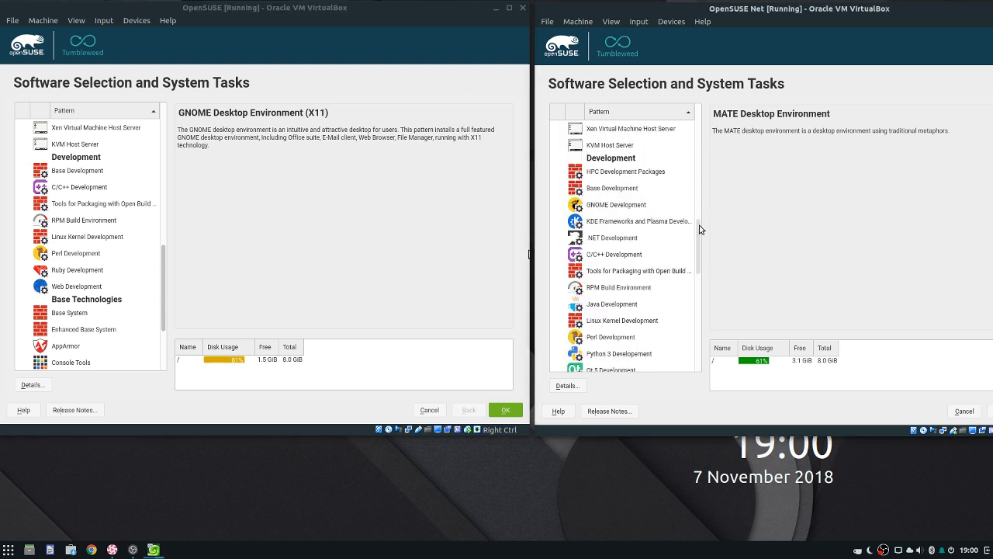
scroll("down", 3)
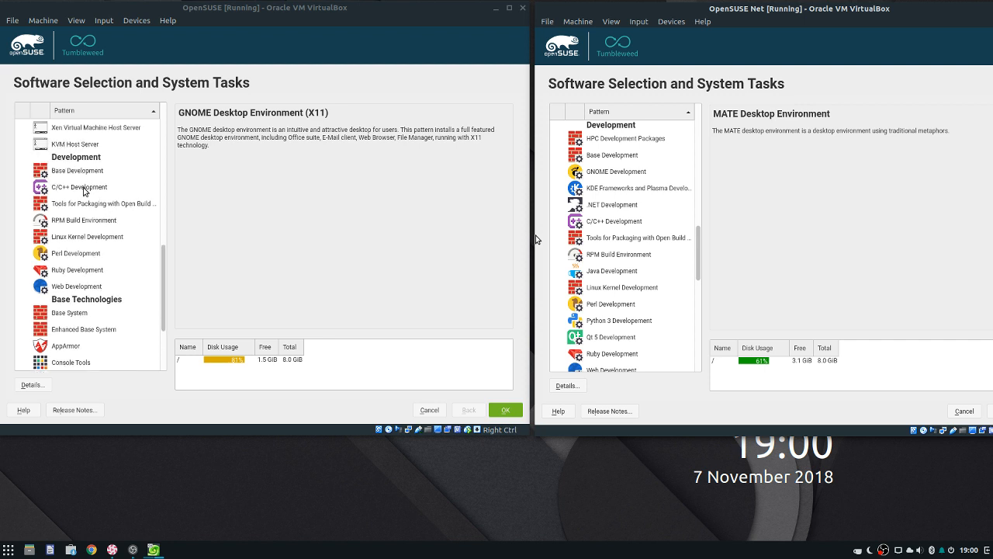
mouse_move(86, 236)
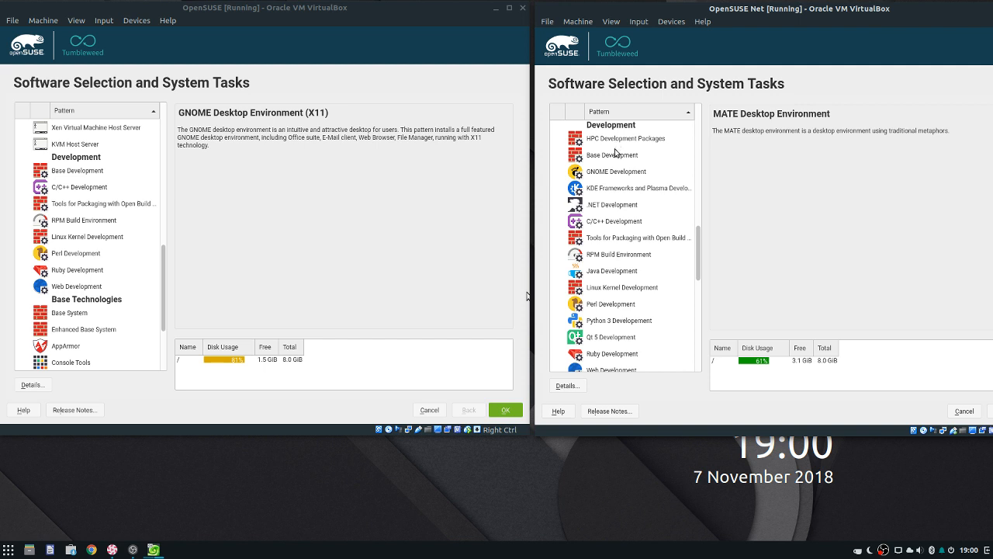
mouse_move(597, 226)
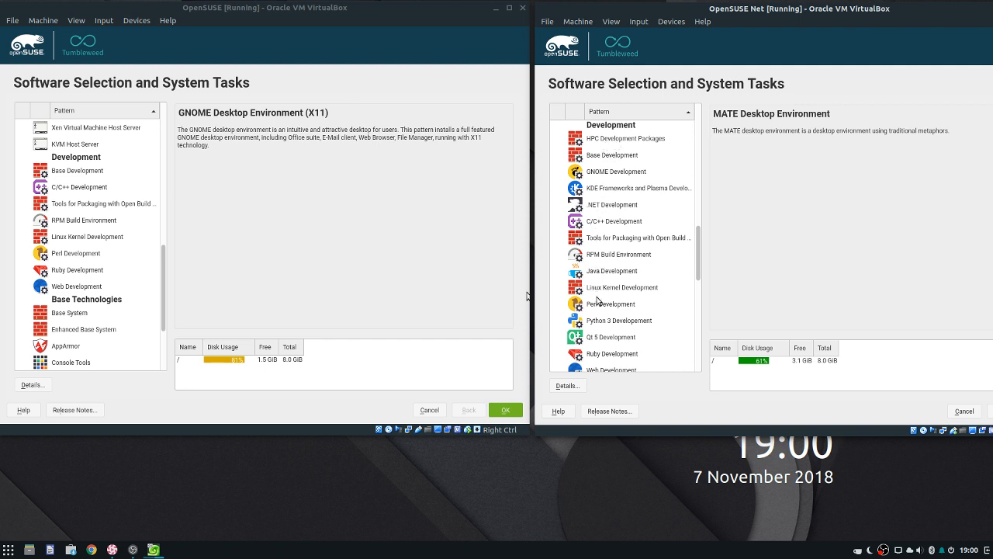
scroll("down", 3)
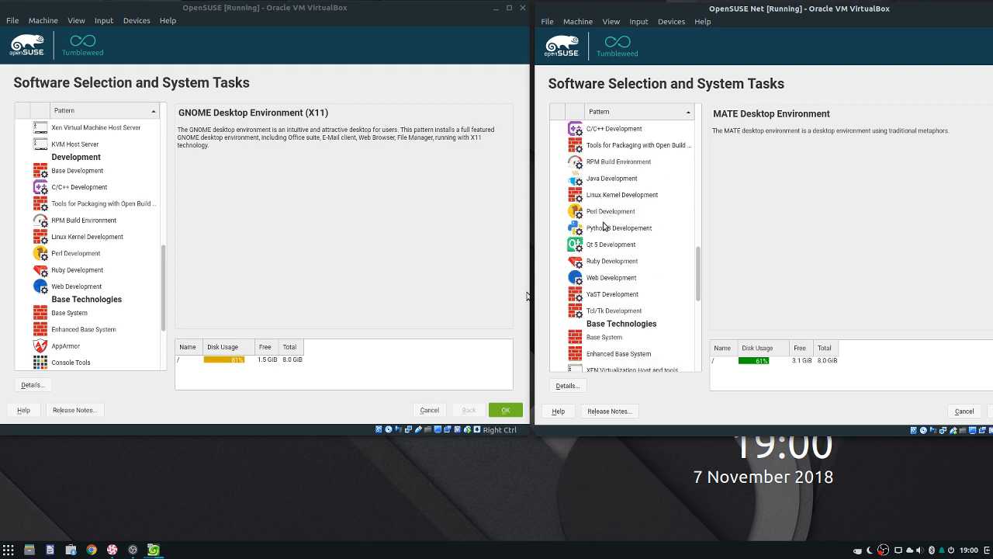
mouse_move(601, 303)
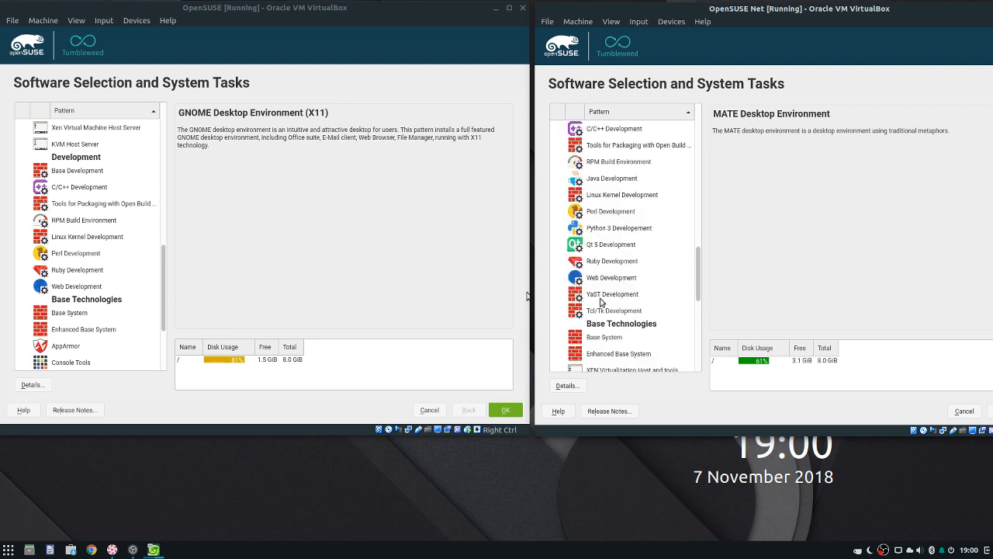
scroll("down", 3)
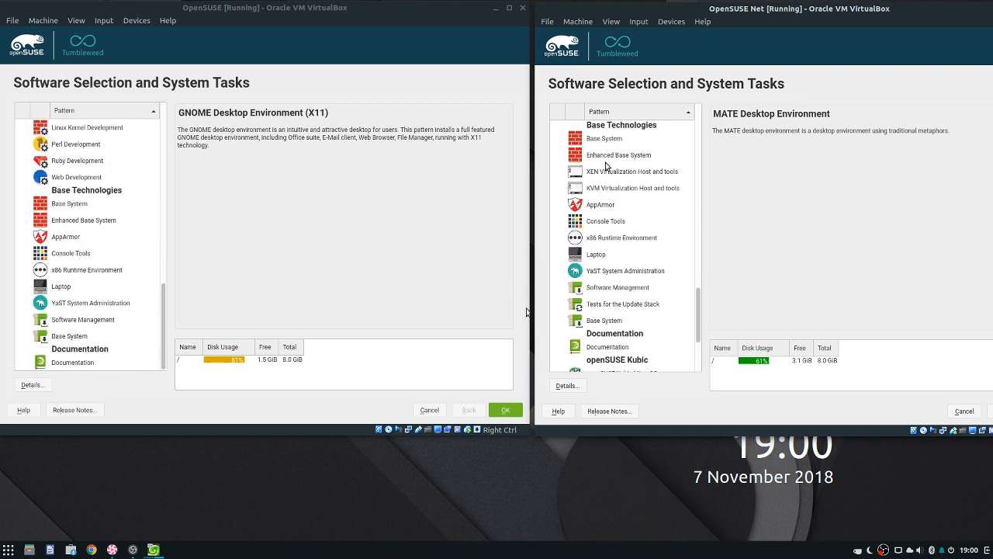
mouse_move(609, 276)
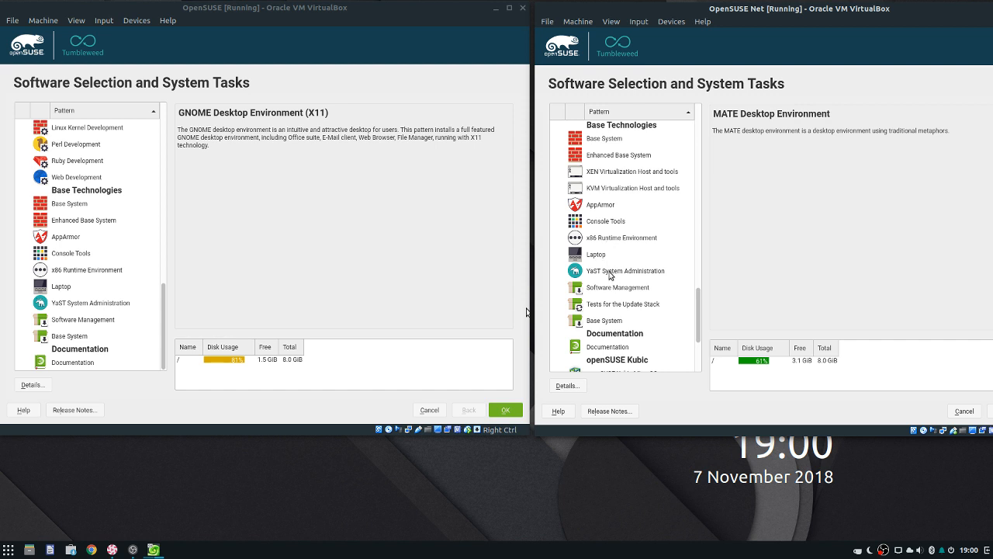
mouse_move(620, 183)
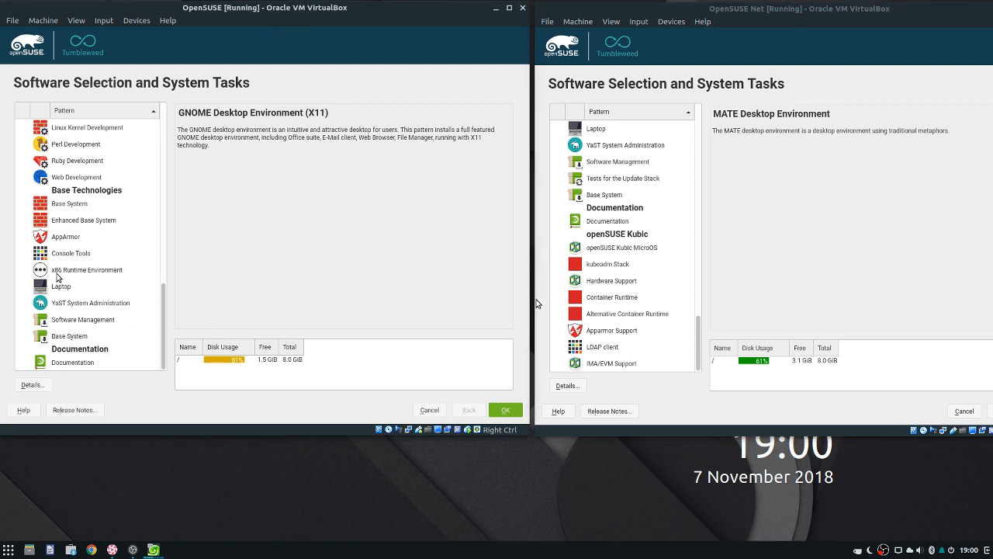
mouse_move(667, 233)
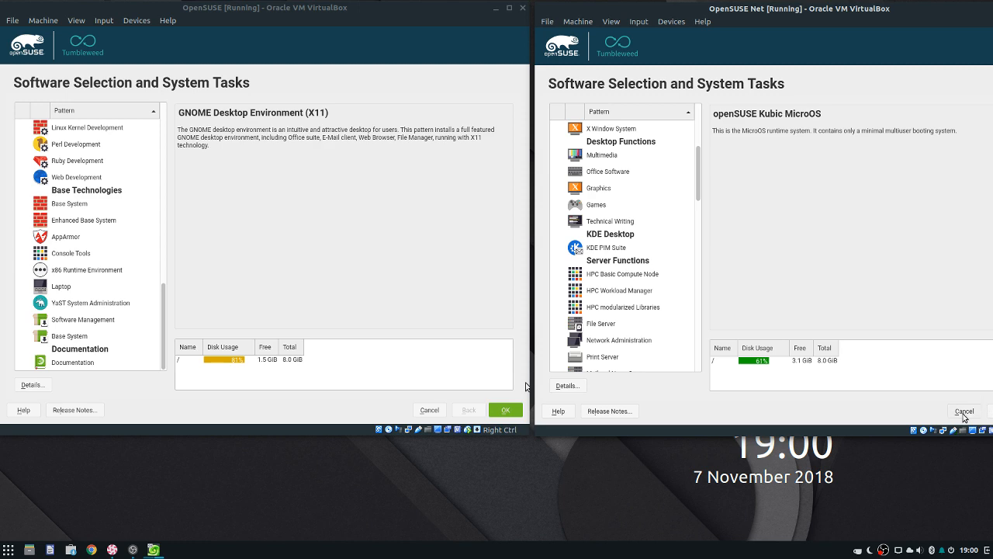
Return to Installation Settings, widen the Net window, reopen its Software, and power off the DVD VM.
left_click(505, 409)
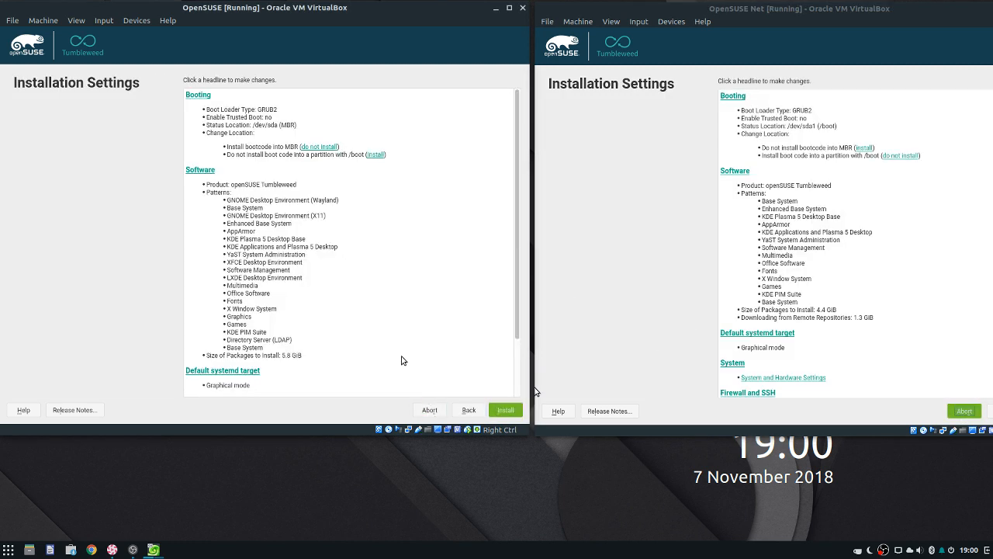
scroll("down", 3)
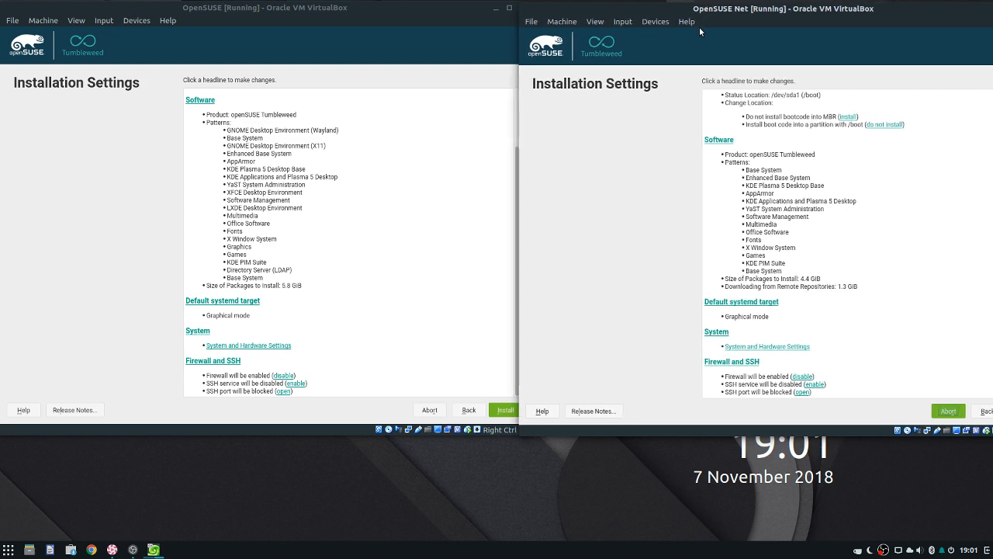
left_click(264, 8)
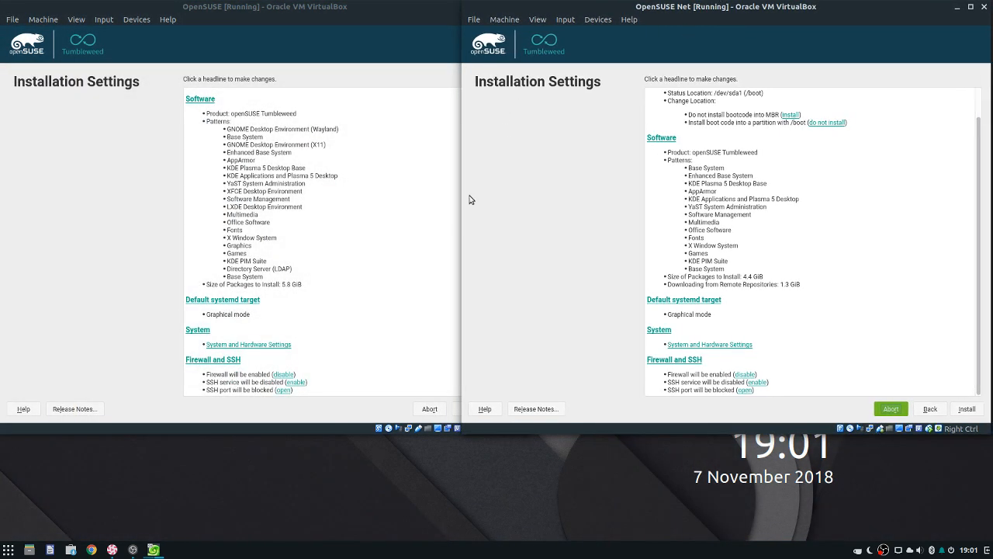
mouse_move(588, 277)
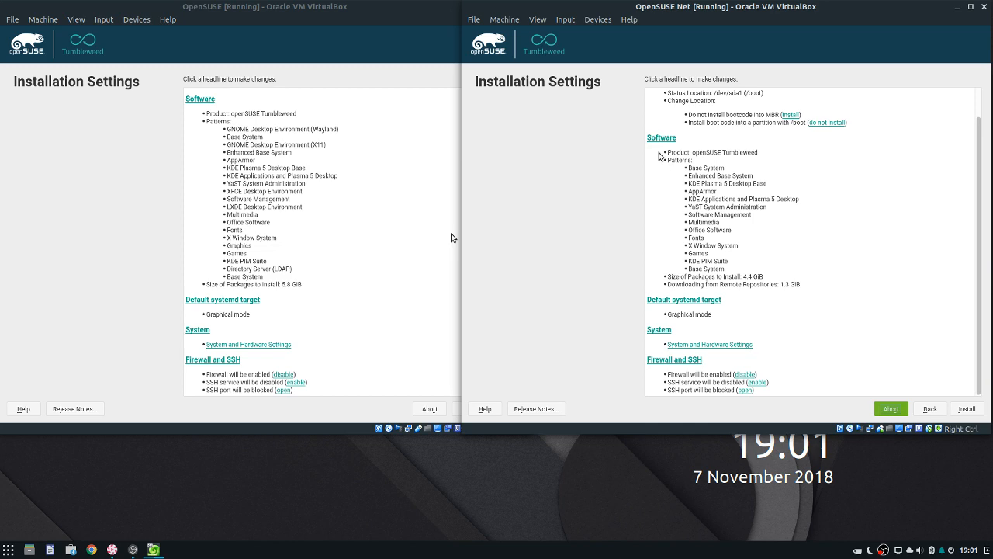
left_click(661, 138)
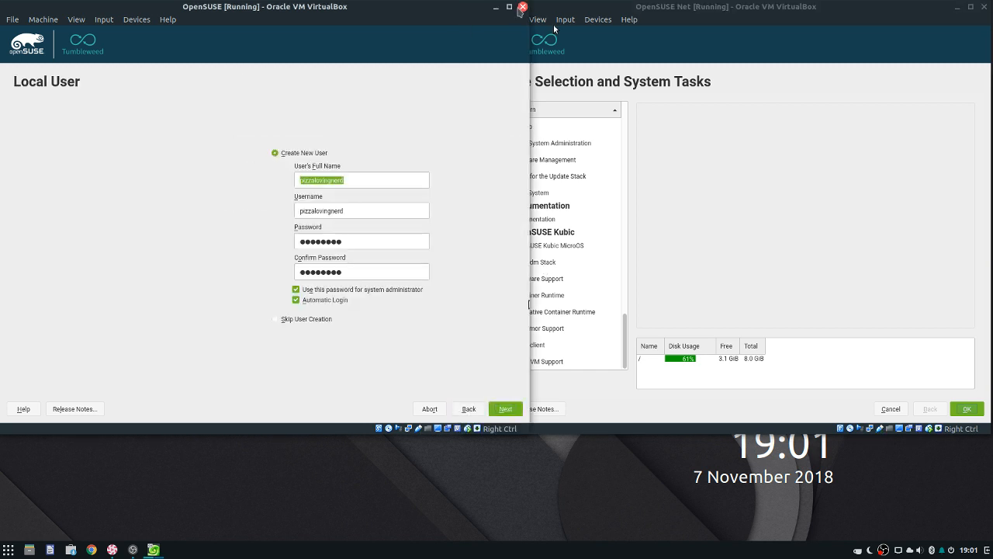
left_click(522, 6)
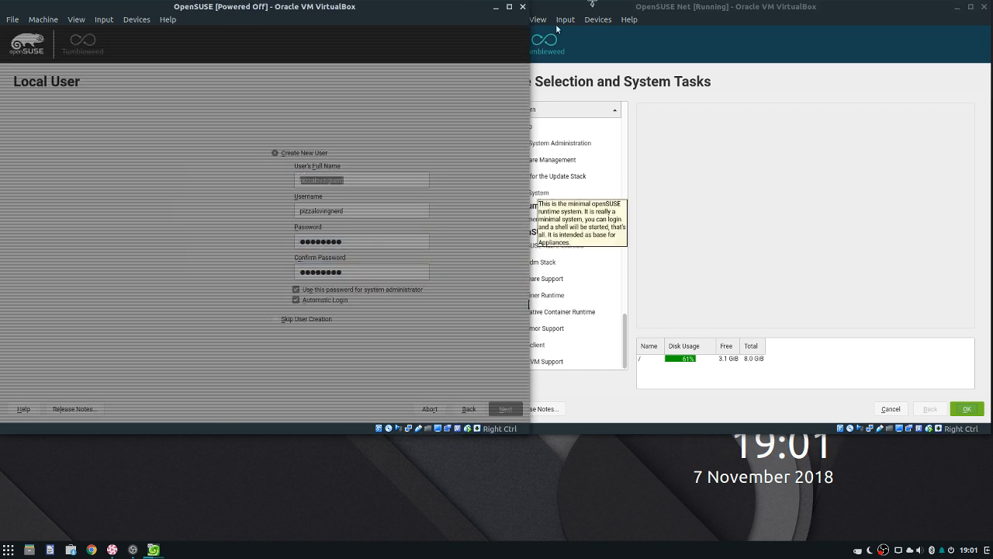